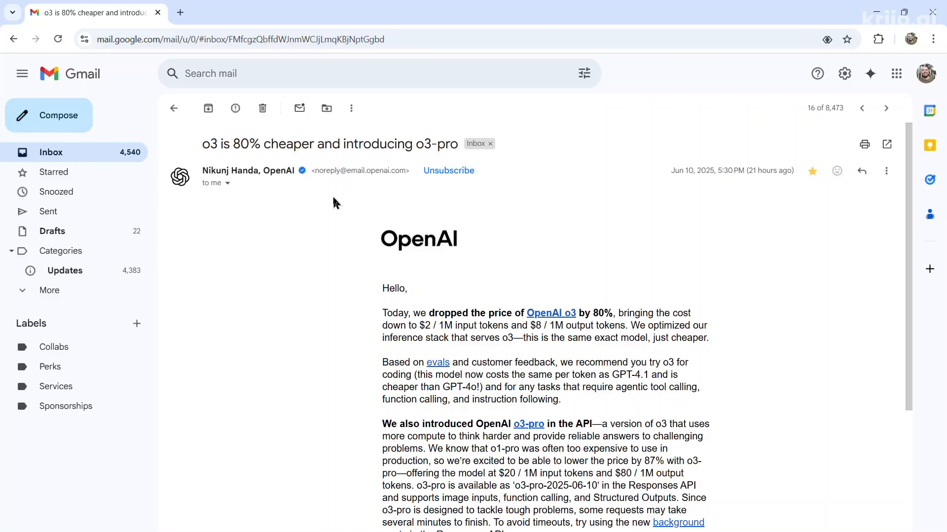
pyautogui.moveTo(701, 421)
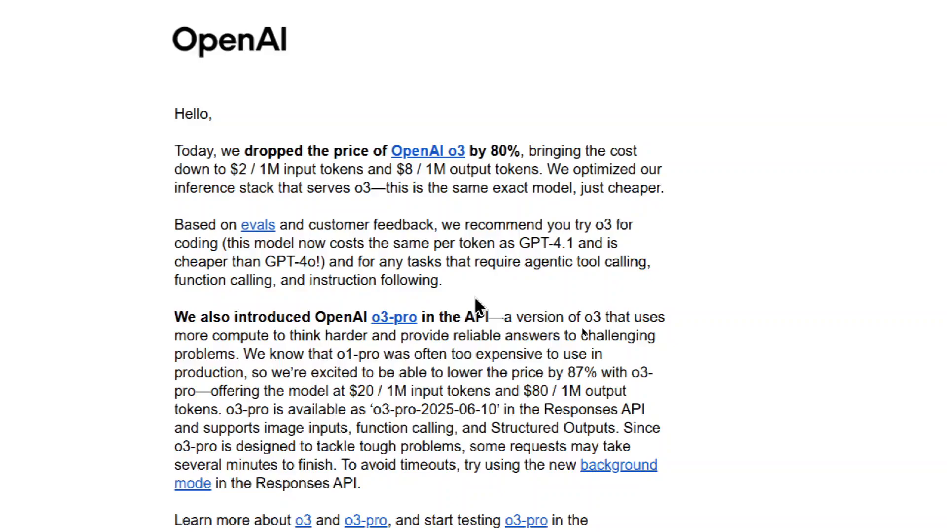
# - Scroll through the OpenAI email about the o3 price cut and o3-pro launch
pyautogui.scroll(-3)
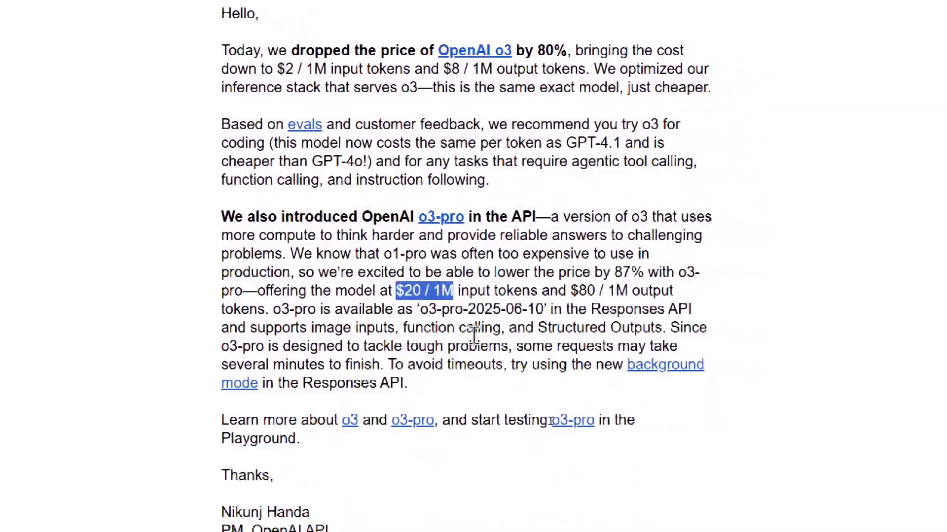
pyautogui.moveTo(479, 349)
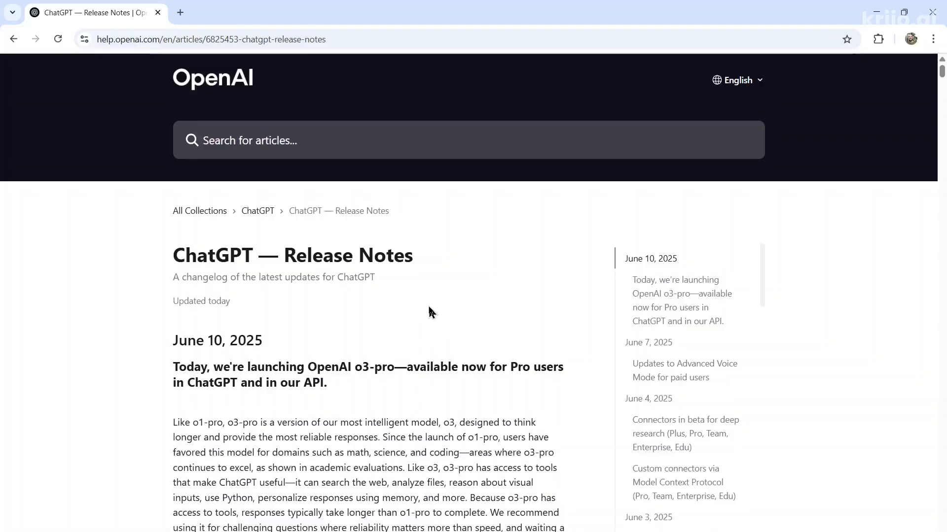
pyautogui.scroll(-3)
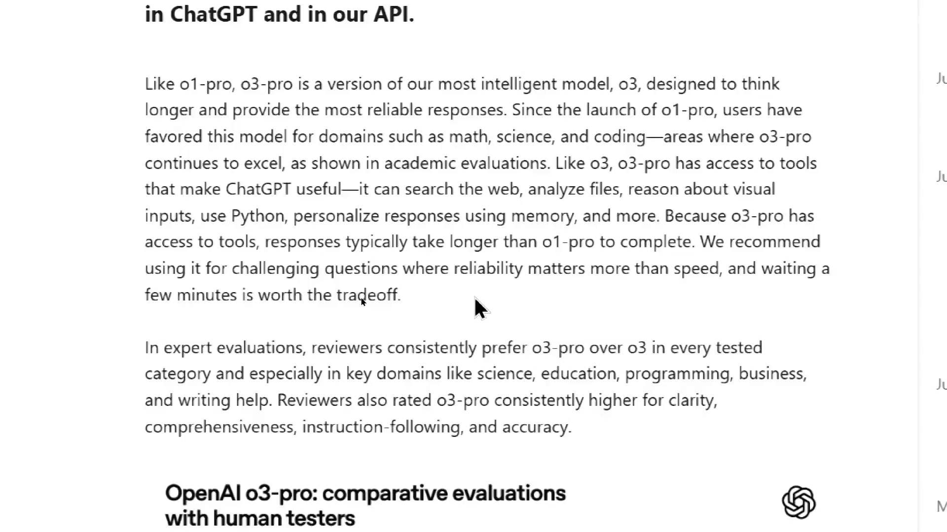
pyautogui.scroll(3)
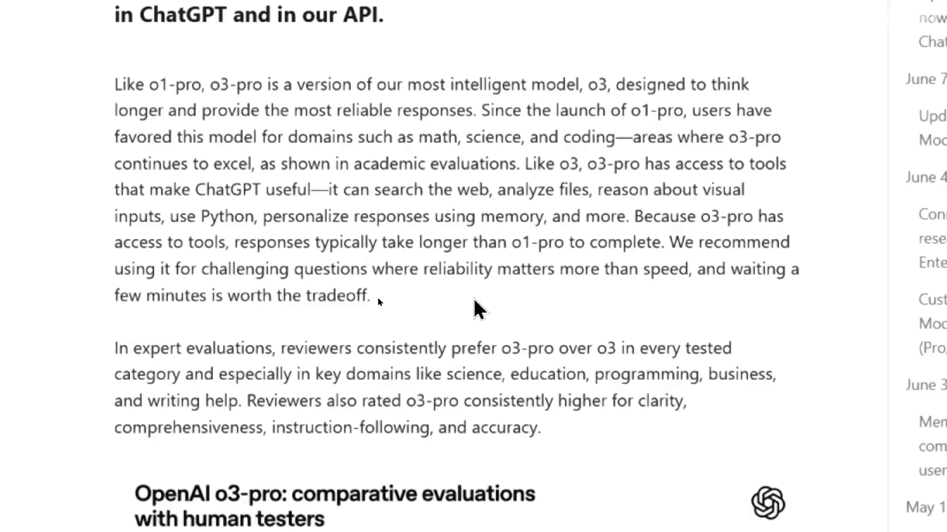
pyautogui.scroll(-3)
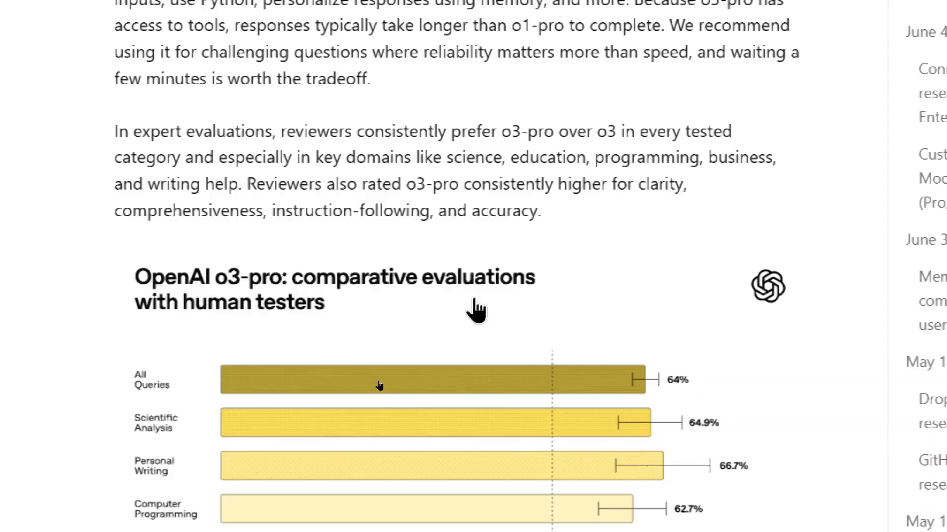
pyautogui.scroll(-3)
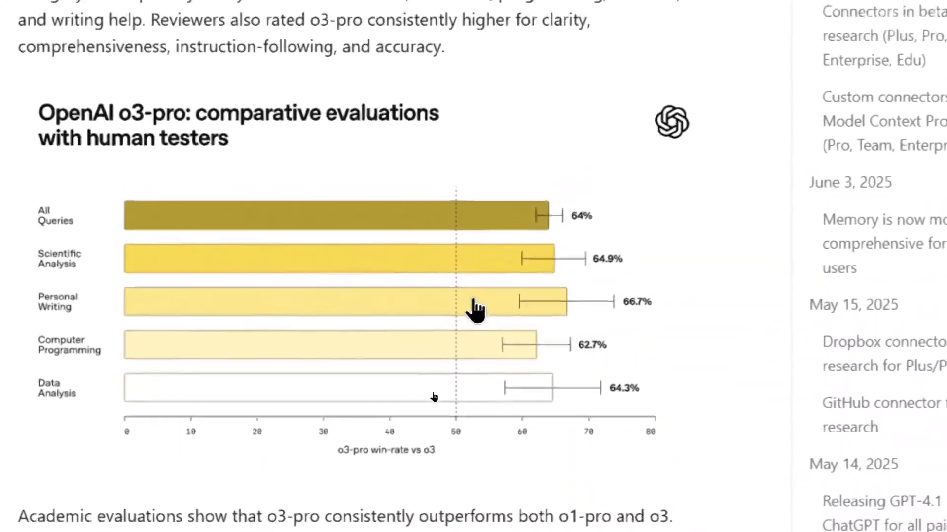
pyautogui.scroll(-3)
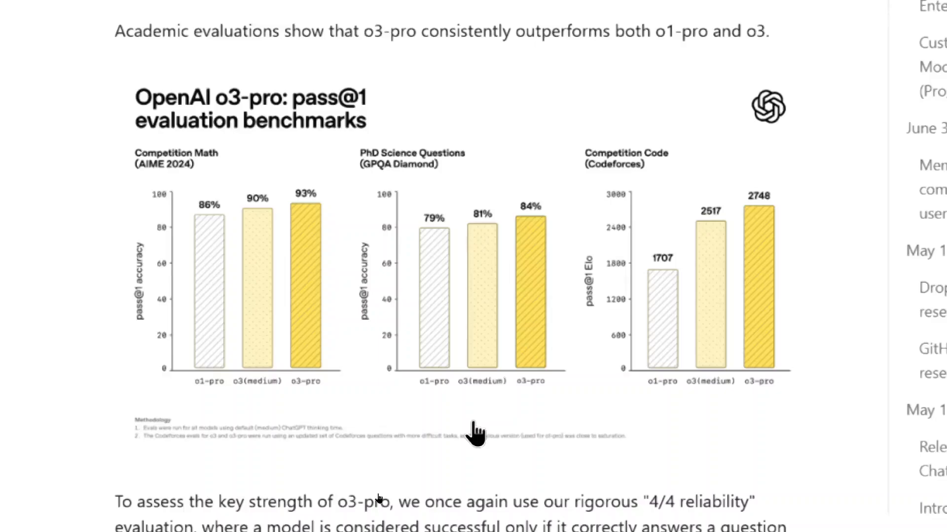
pyautogui.scroll(3)
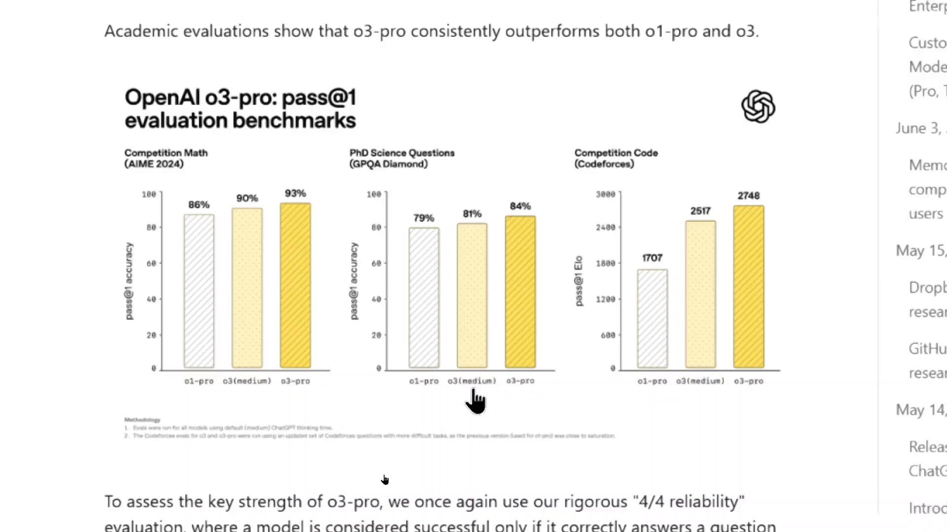
pyautogui.scroll(-3)
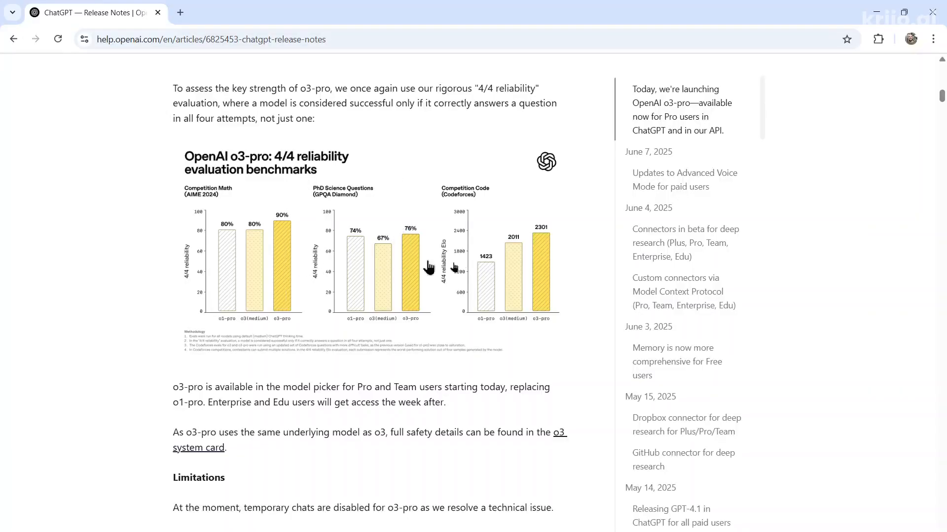
pyautogui.moveTo(454, 321)
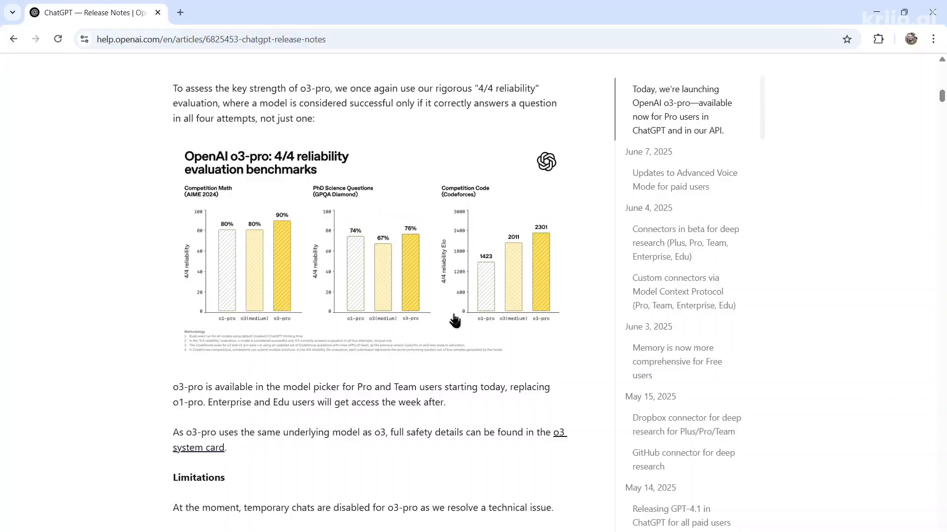
pyautogui.scroll(-3)
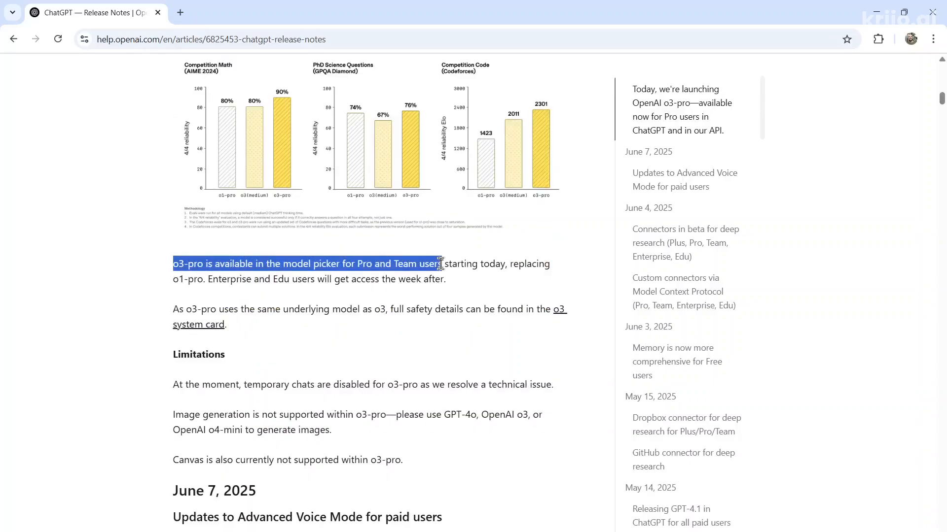
# - Highlight key words in the Limitations section: temporary chats, GPT-4o and o4-mini
pyautogui.click(174, 287)
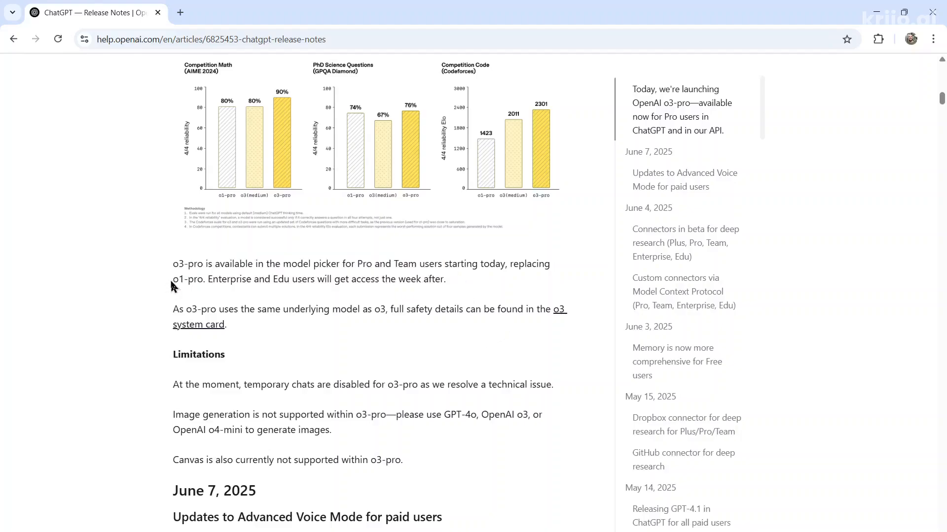
pyautogui.scroll(-3)
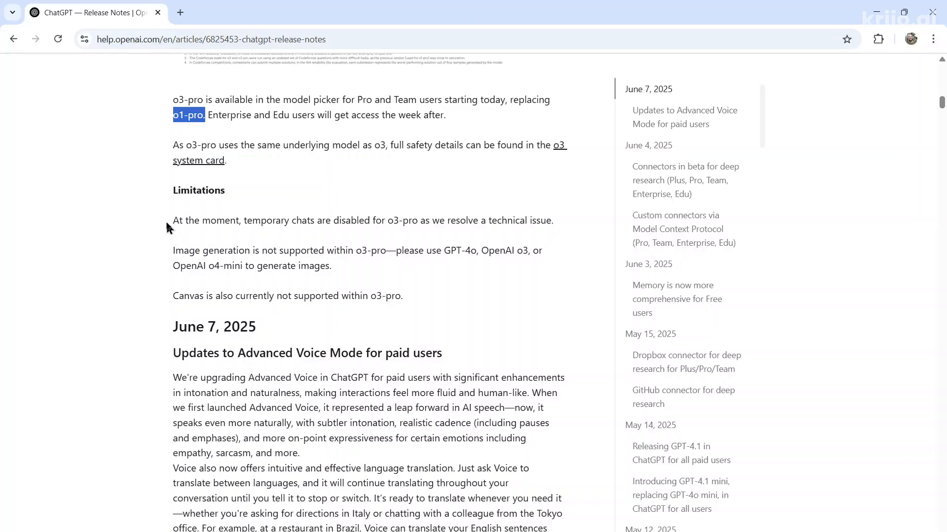
pyautogui.doubleClick(257, 220)
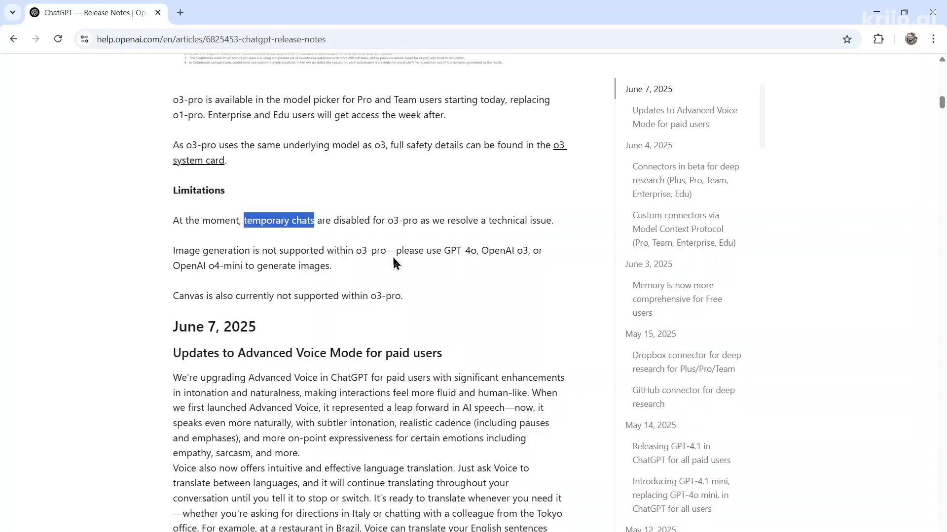
pyautogui.doubleClick(190, 250)
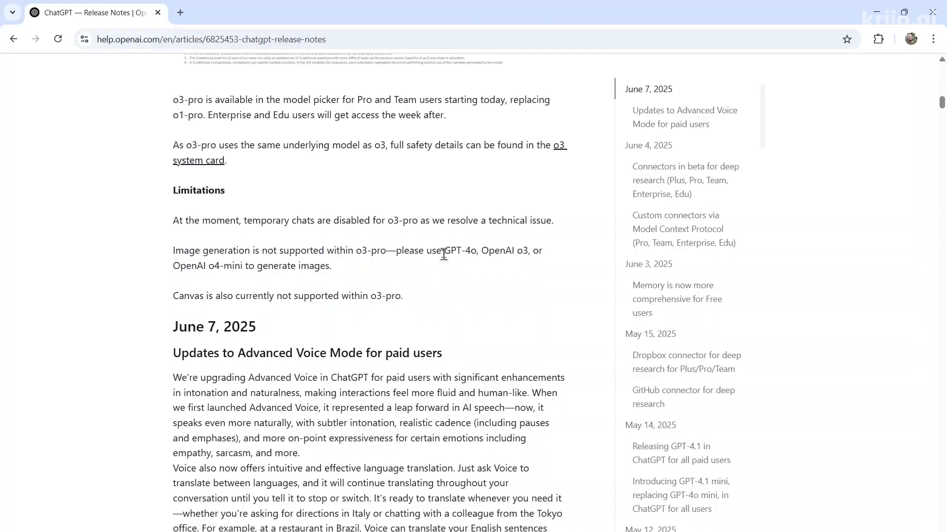
pyautogui.doubleClick(458, 250)
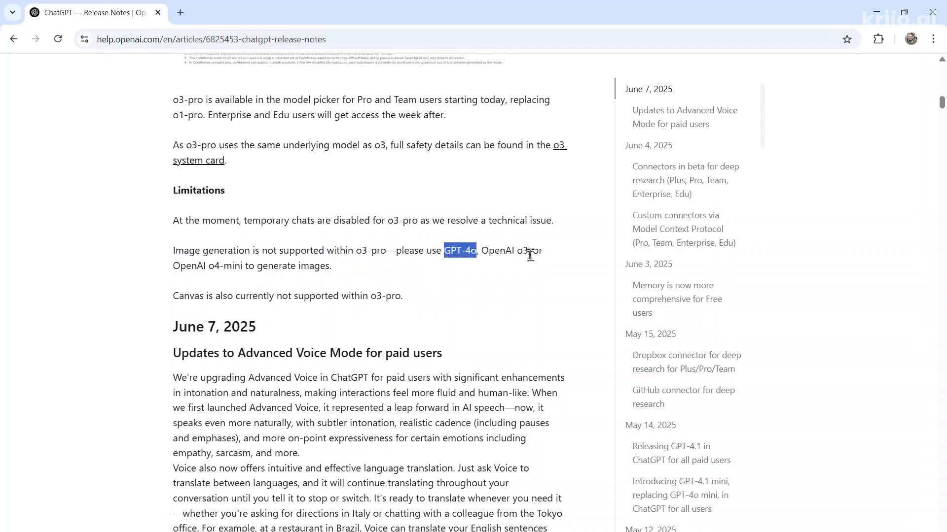
pyautogui.doubleClick(226, 266)
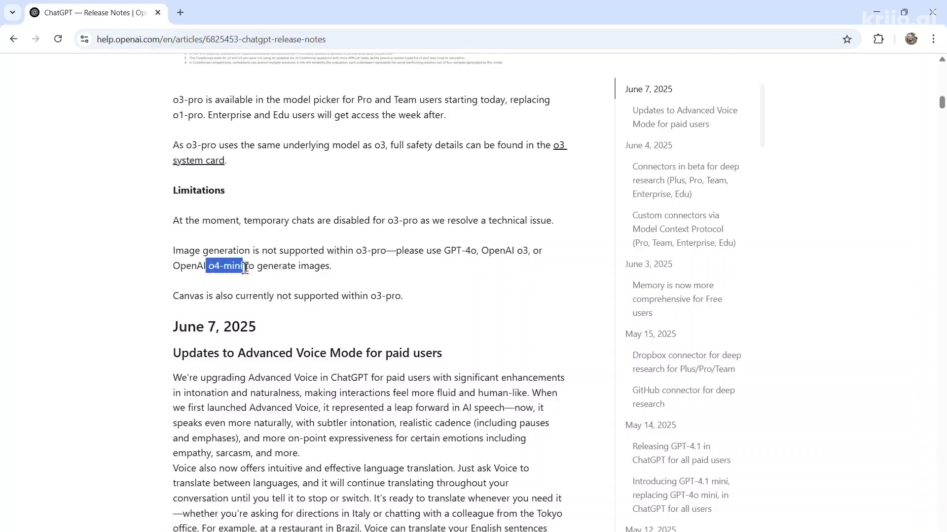
pyautogui.moveTo(176, 301)
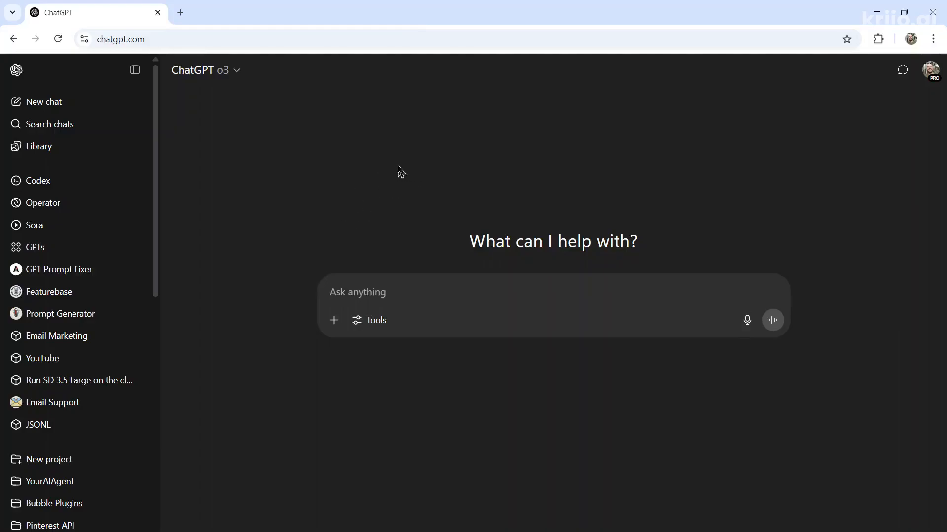
# - Select o3-pro with web search and draft the prompt for an HTML NYT mini-crossword clone
pyautogui.click(205, 70)
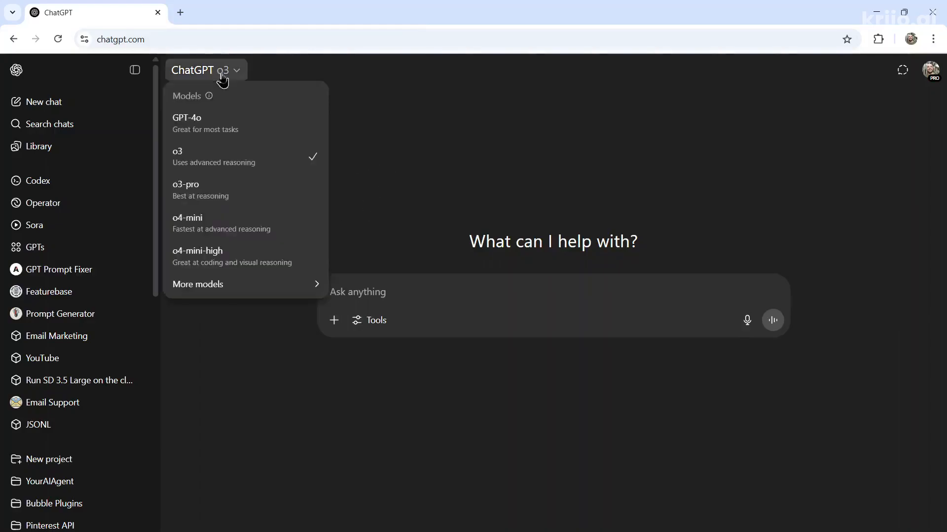
pyautogui.click(186, 189)
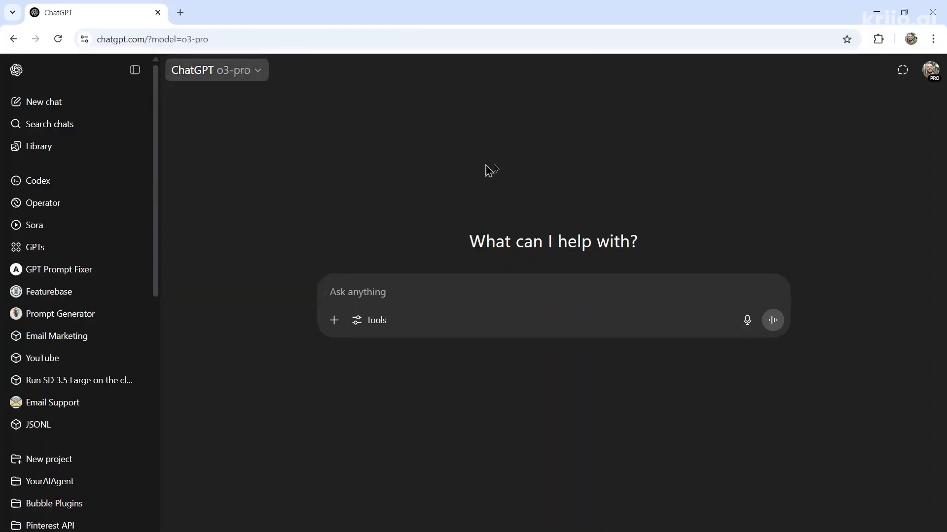
pyautogui.click(369, 319)
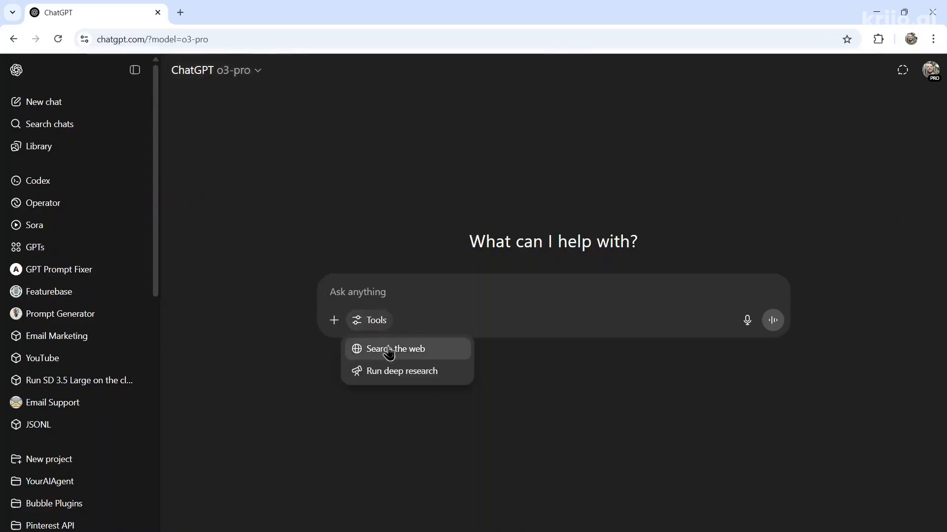
pyautogui.click(395, 348)
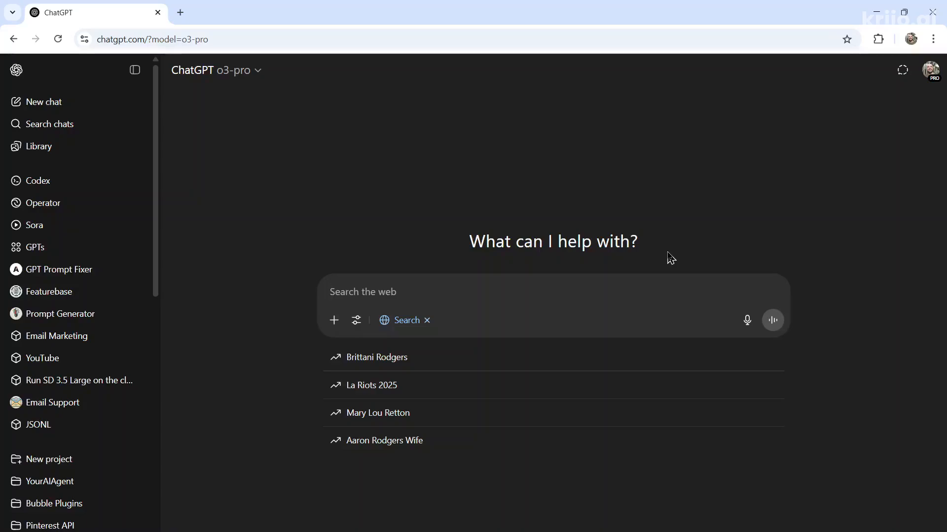
pyautogui.write('Make me a version of the NYT mini-crossword game in HTML. Make it look as close to the original game on their website as possible')
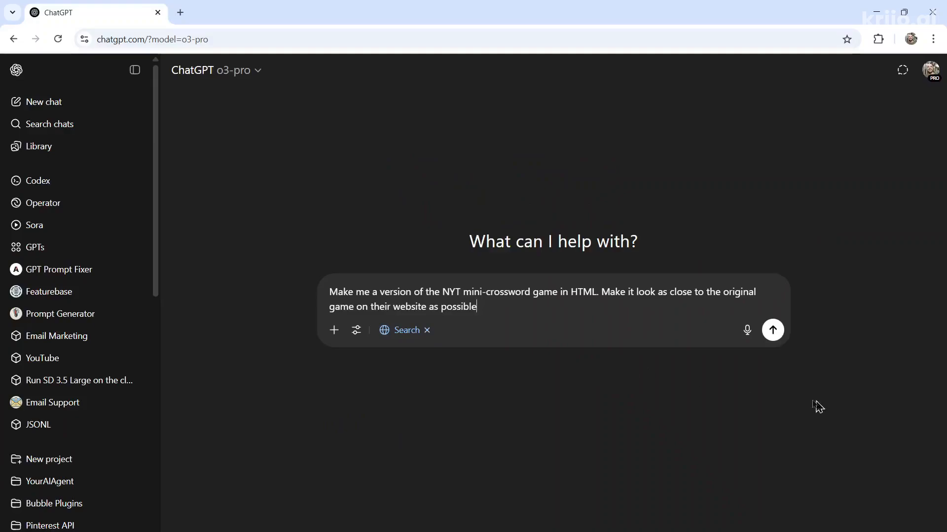
pyautogui.moveTo(441, 256)
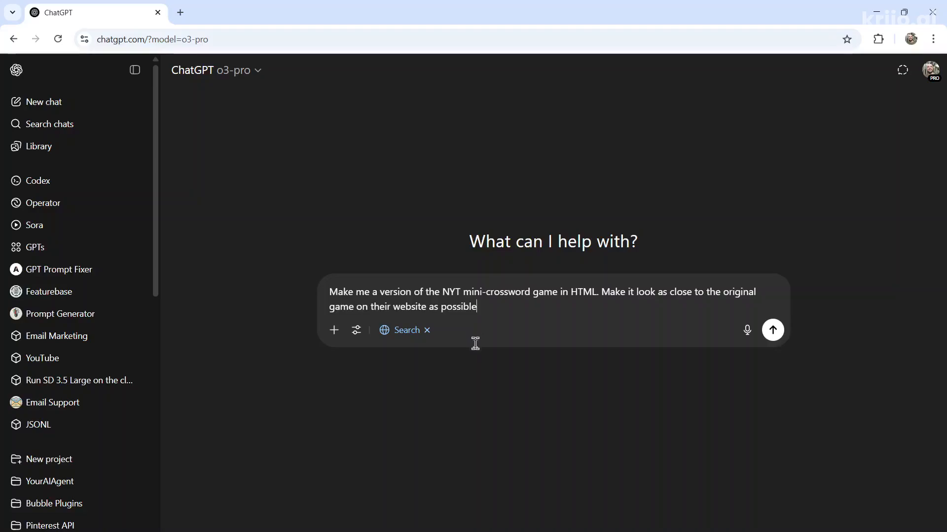
pyautogui.moveTo(421, 249)
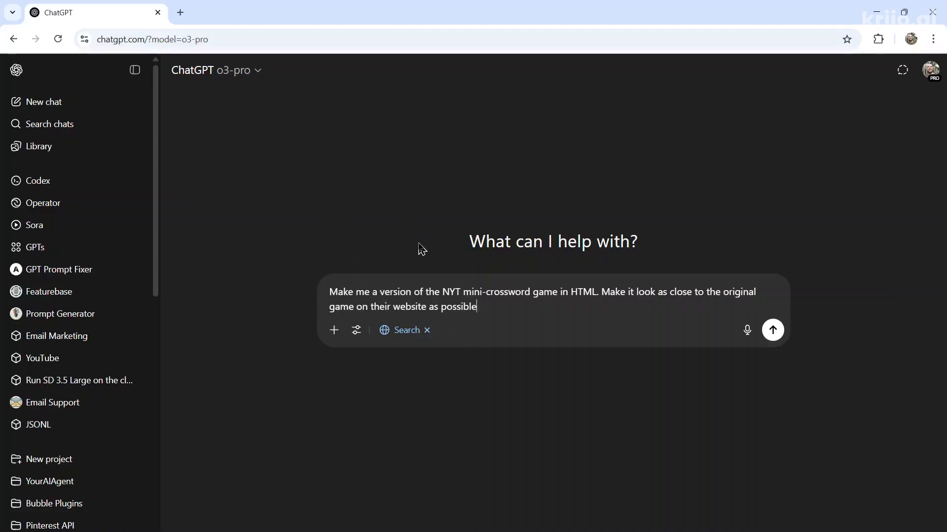
pyautogui.moveTo(453, 357)
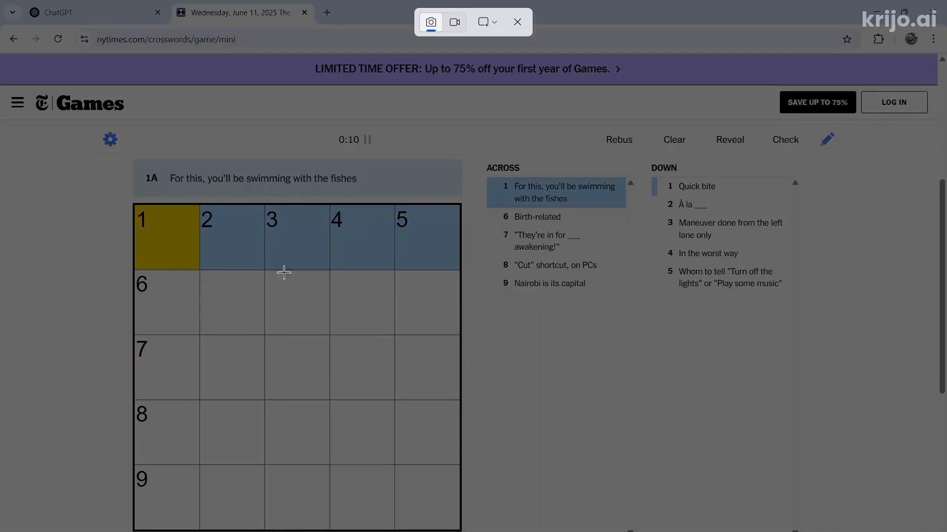
pyautogui.moveTo(94, 120)
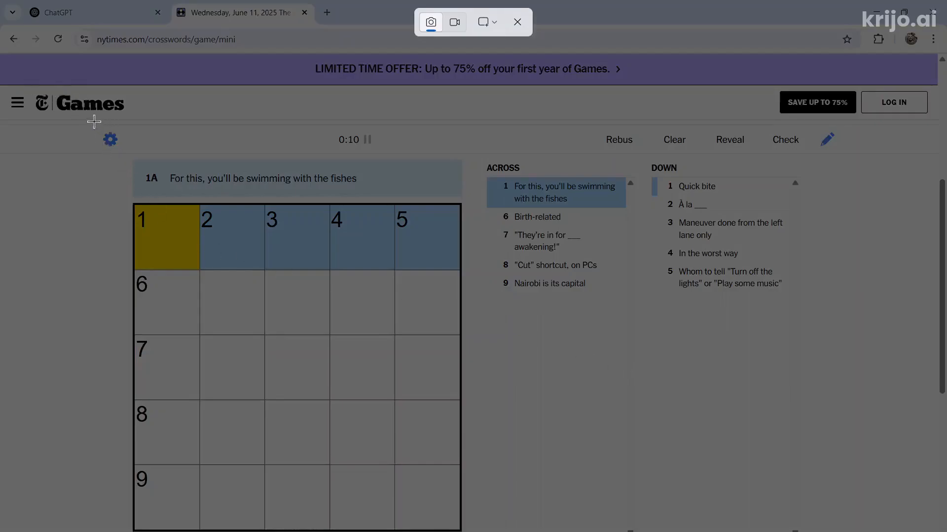
# - Capture a screenshot of the NYT Mini crossword page with the Snipping Tool
pyautogui.click(515, 22)
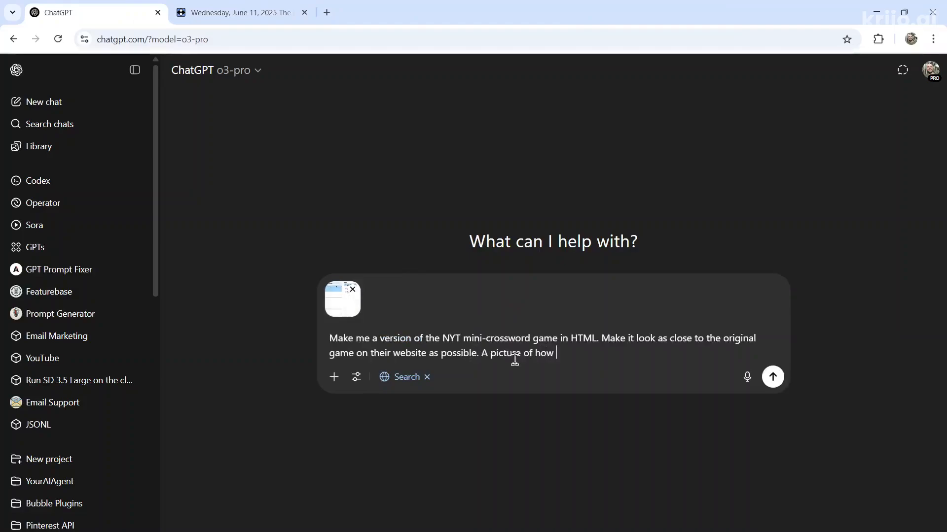
# - Finish the prompt describing the attached picture and send it to o3-pro
pyautogui.write('the game looks i')
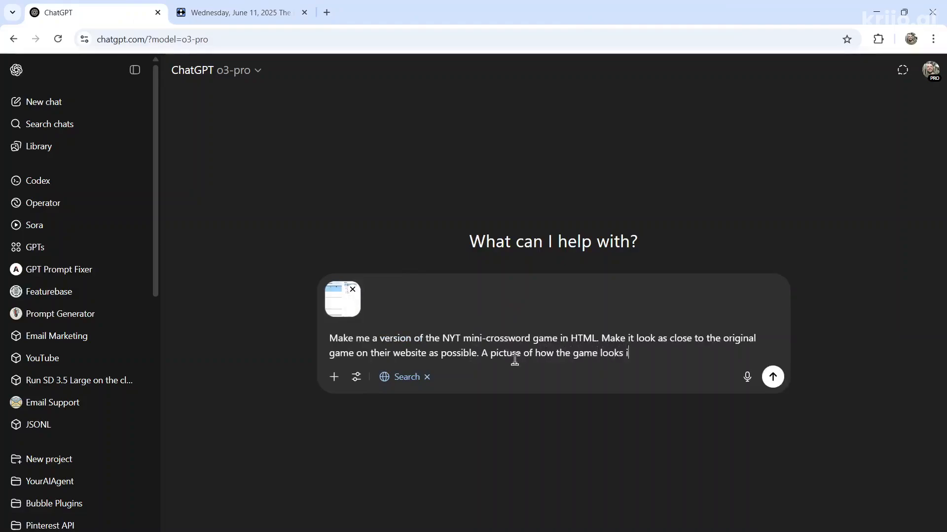
pyautogui.click(772, 377)
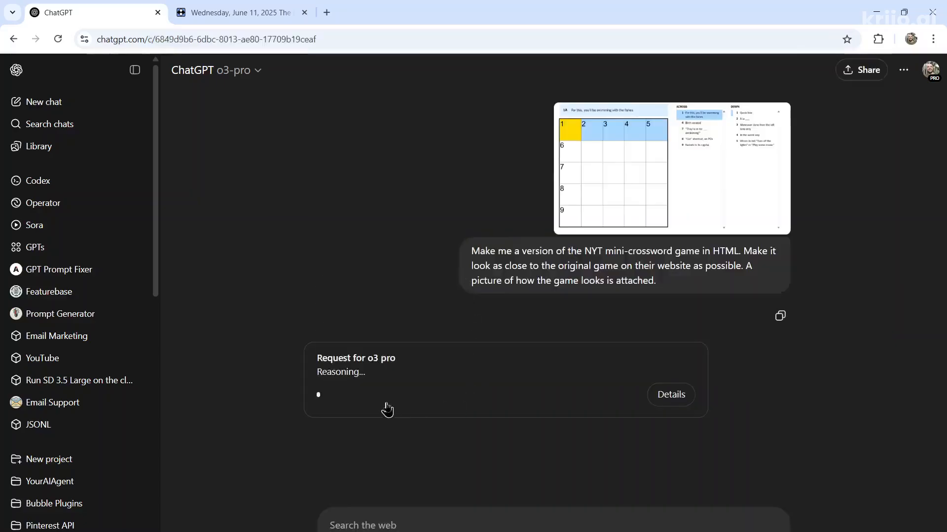
pyautogui.moveTo(399, 278)
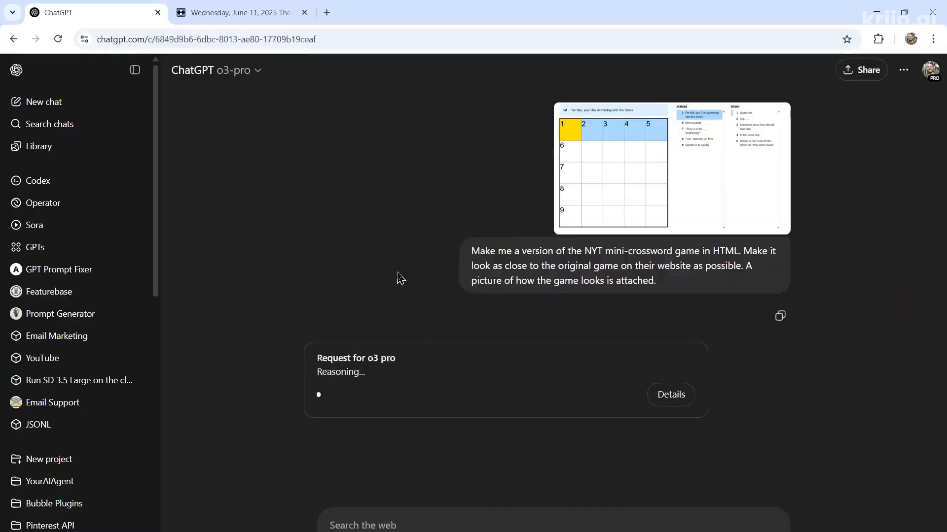
pyautogui.moveTo(640, 441)
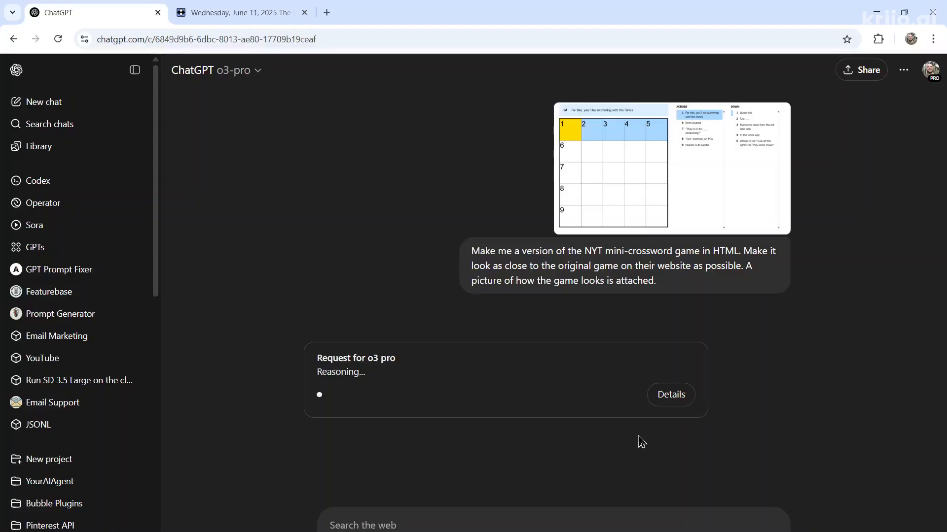
pyautogui.moveTo(493, 422)
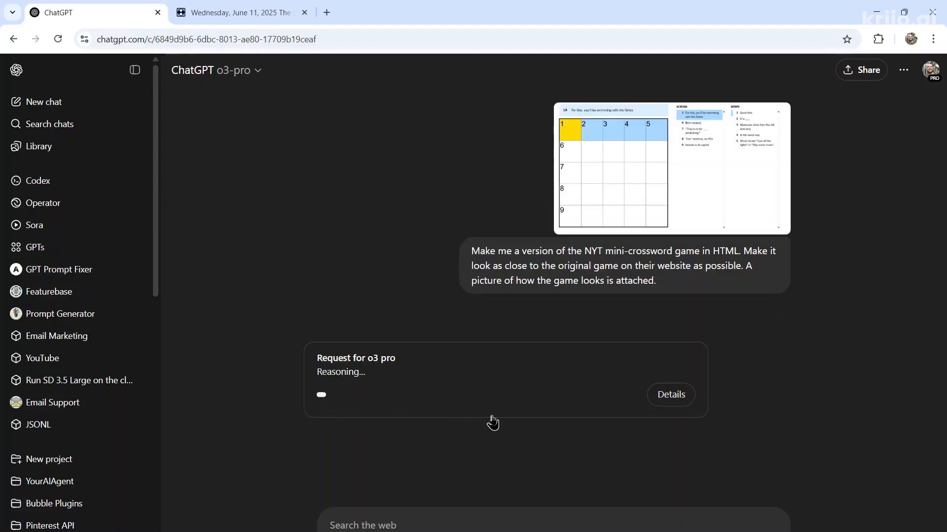
pyautogui.moveTo(495, 424)
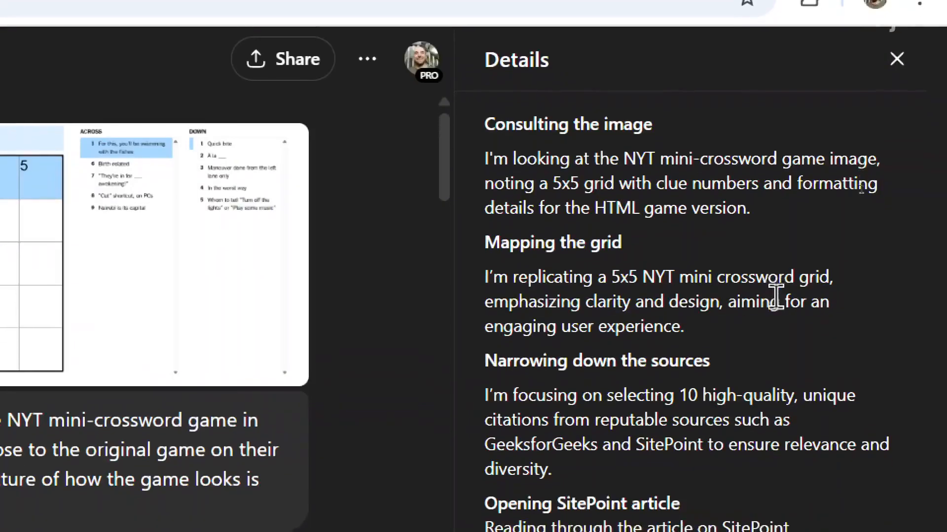
# - Scroll through o3-pro's reasoning details while waiting for the crossword answer
pyautogui.scroll(-3)
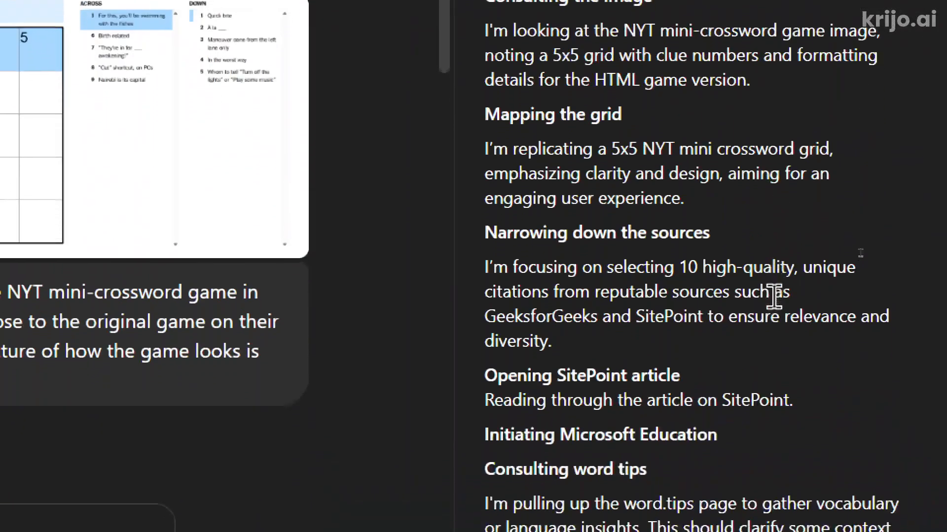
pyautogui.scroll(-3)
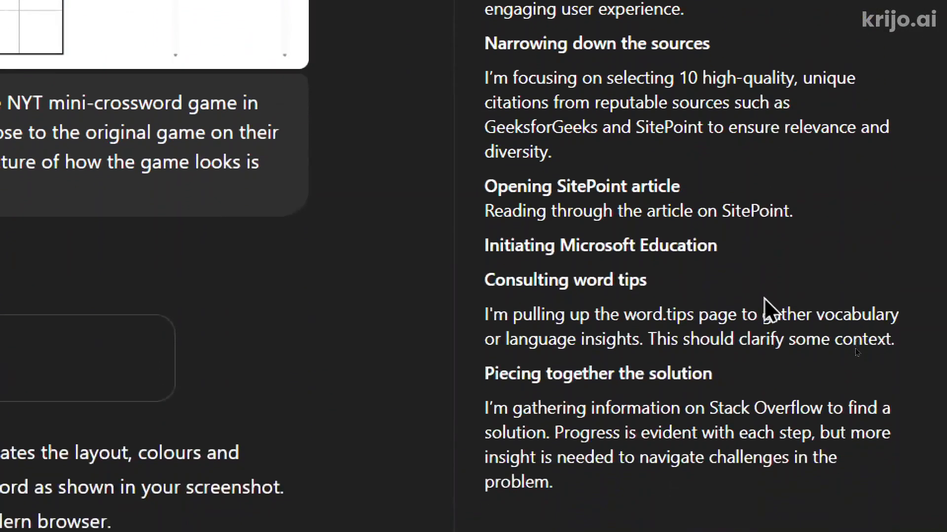
pyautogui.scroll(3)
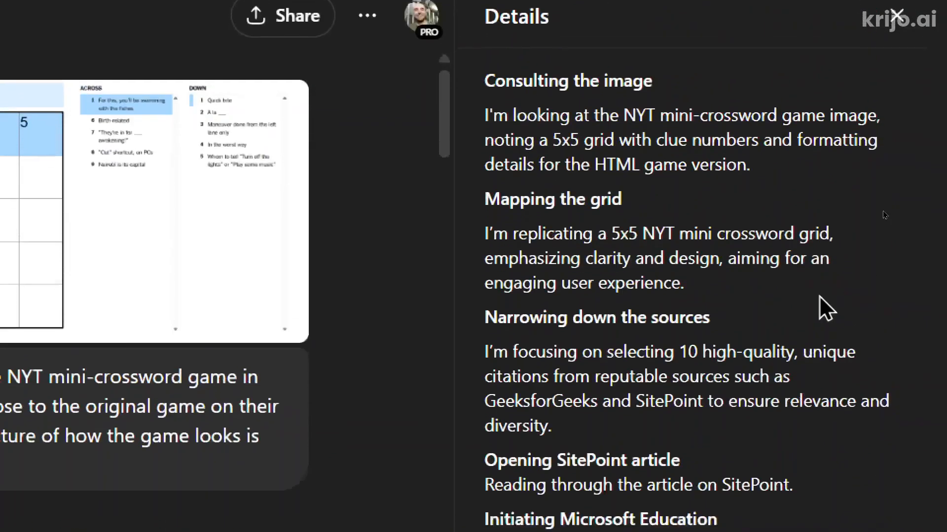
pyautogui.scroll(-3)
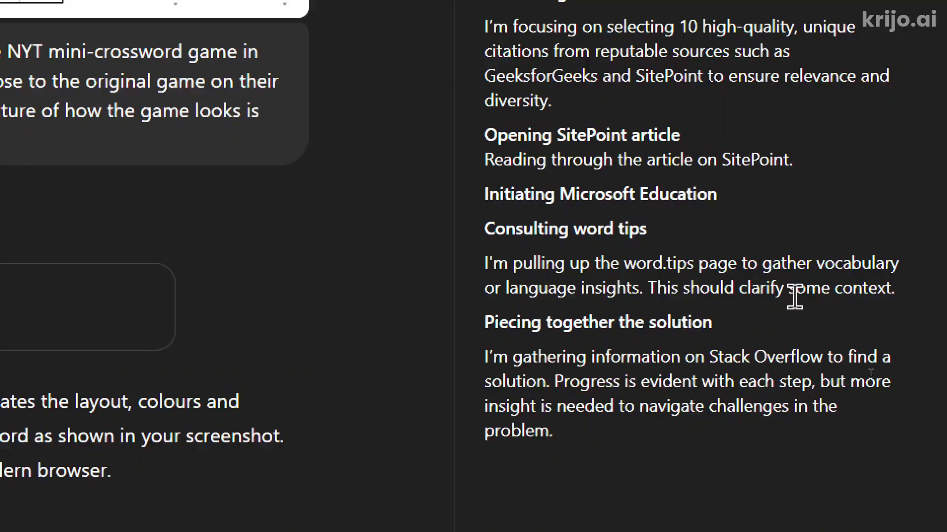
pyautogui.scroll(3)
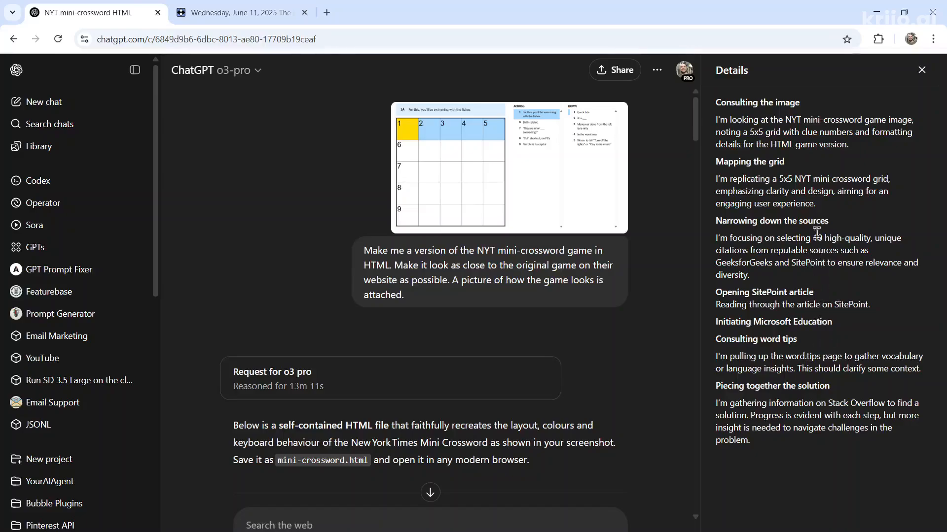
pyautogui.moveTo(358, 396)
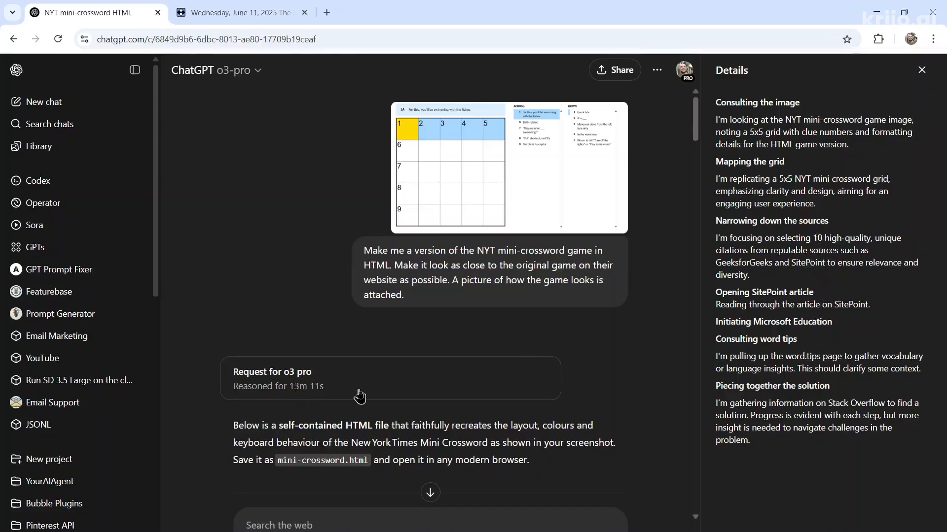
pyautogui.moveTo(627, 350)
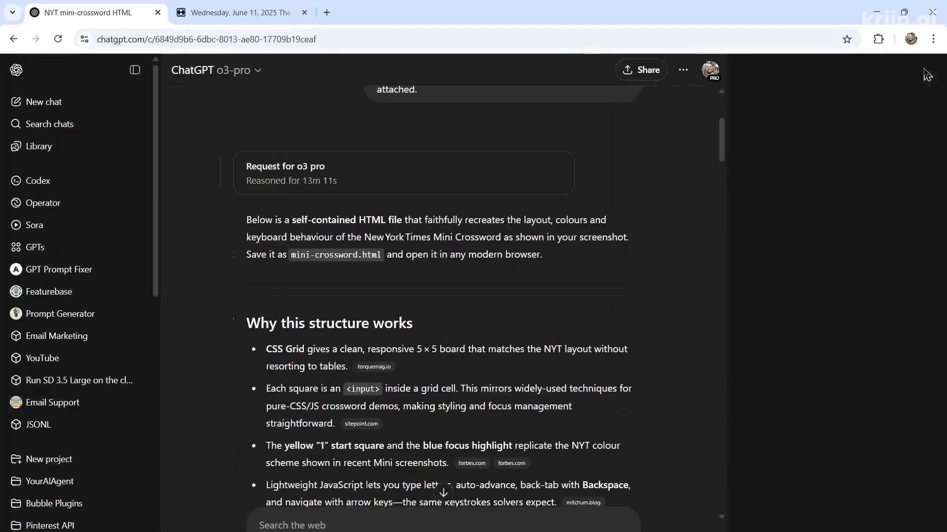
pyautogui.scroll(-3)
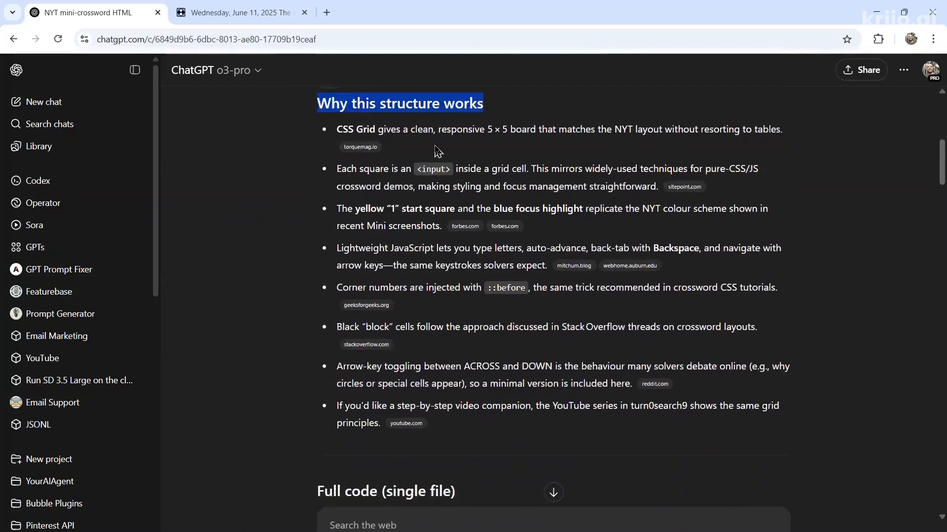
pyautogui.moveTo(683, 187)
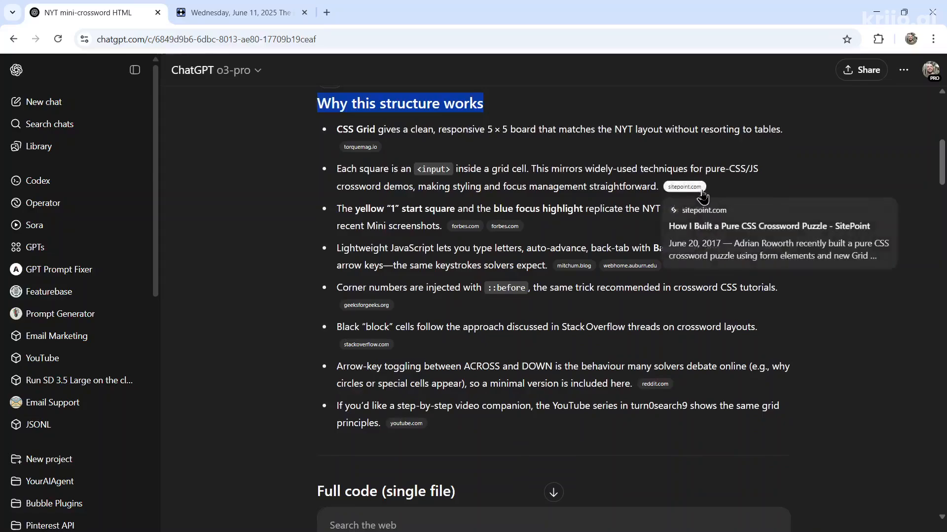
pyautogui.moveTo(568, 284)
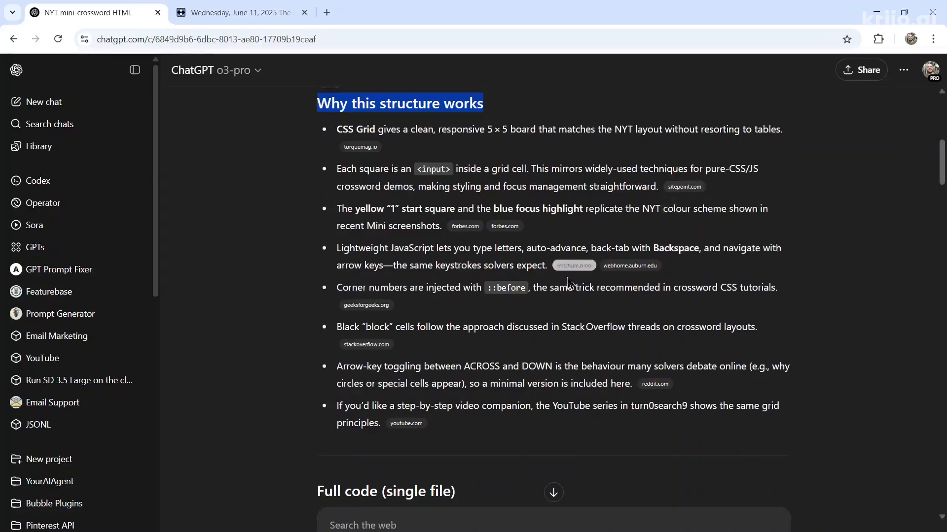
pyautogui.scroll(-3)
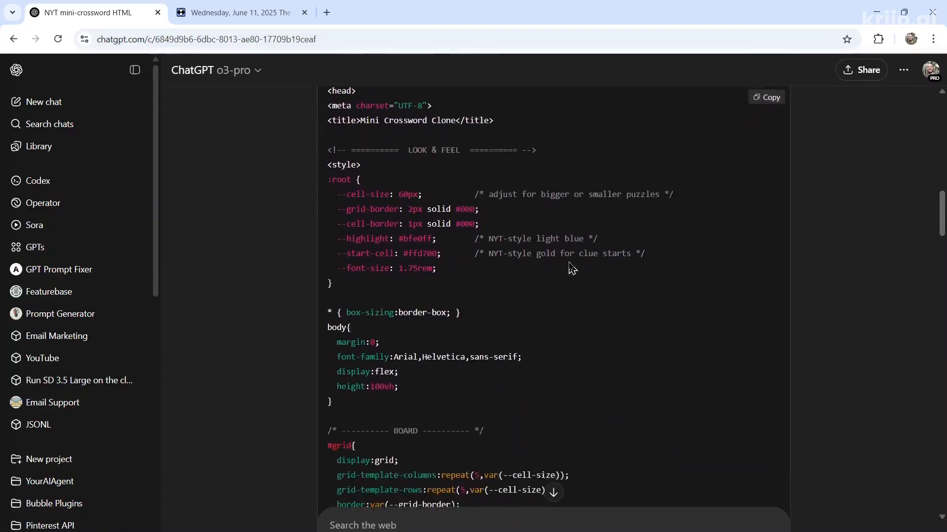
pyautogui.scroll(-3)
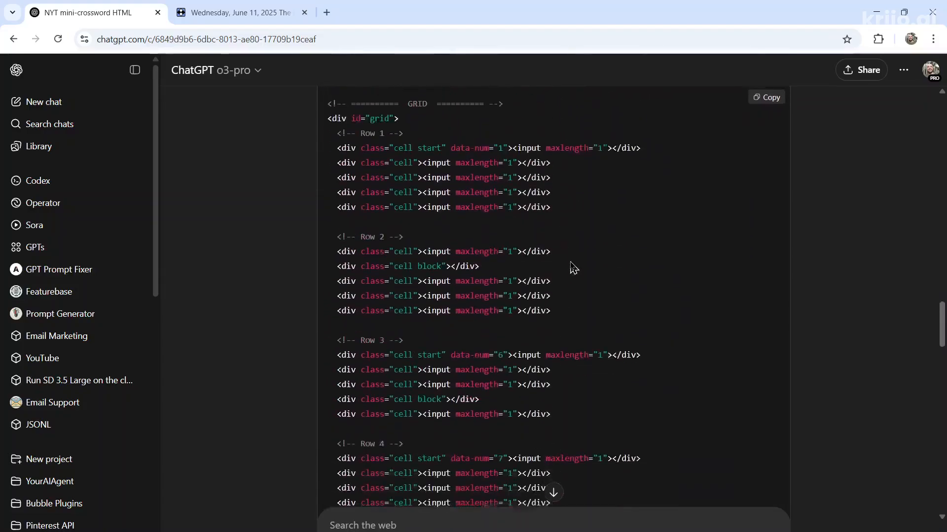
pyautogui.scroll(-3)
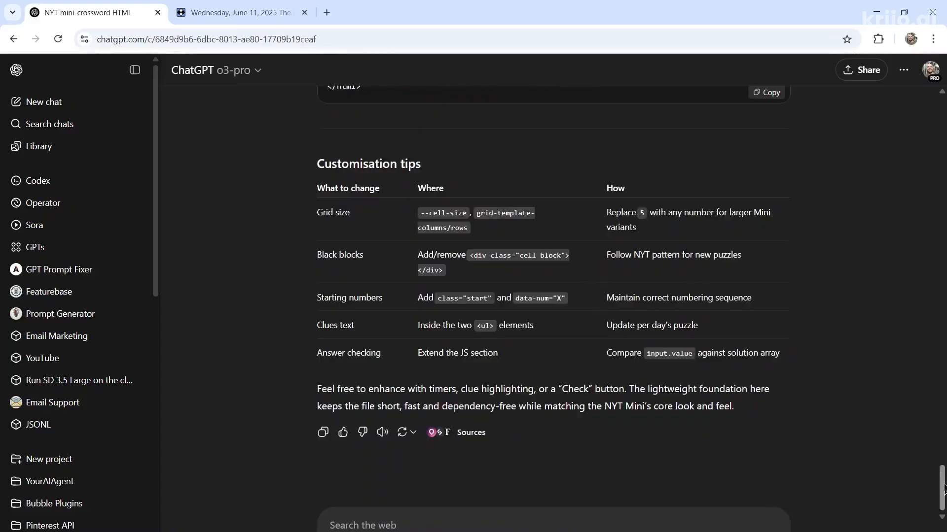
pyautogui.scroll(3)
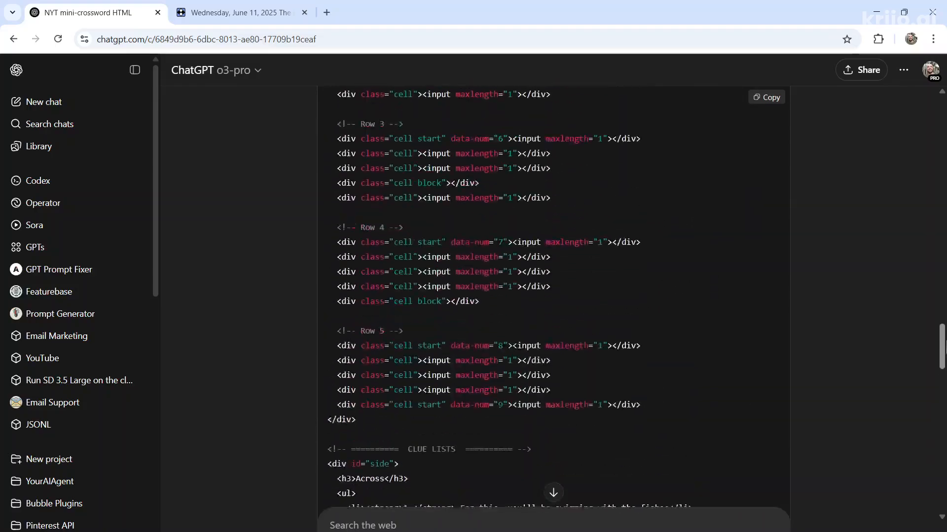
pyautogui.scroll(3)
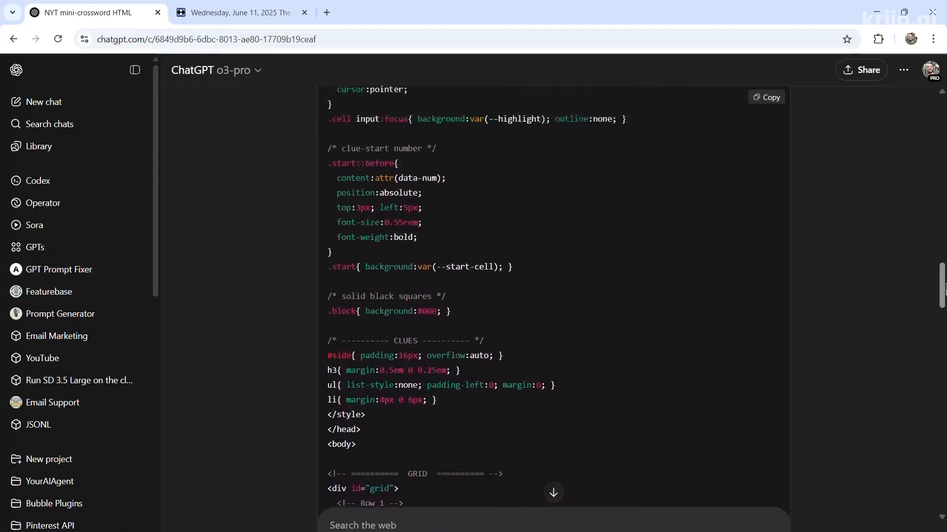
pyautogui.scroll(3)
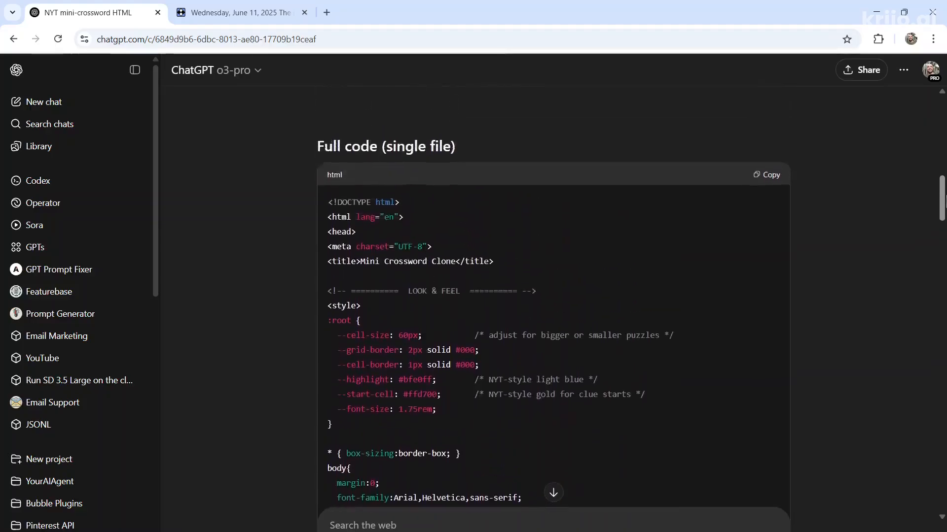
pyautogui.scroll(3)
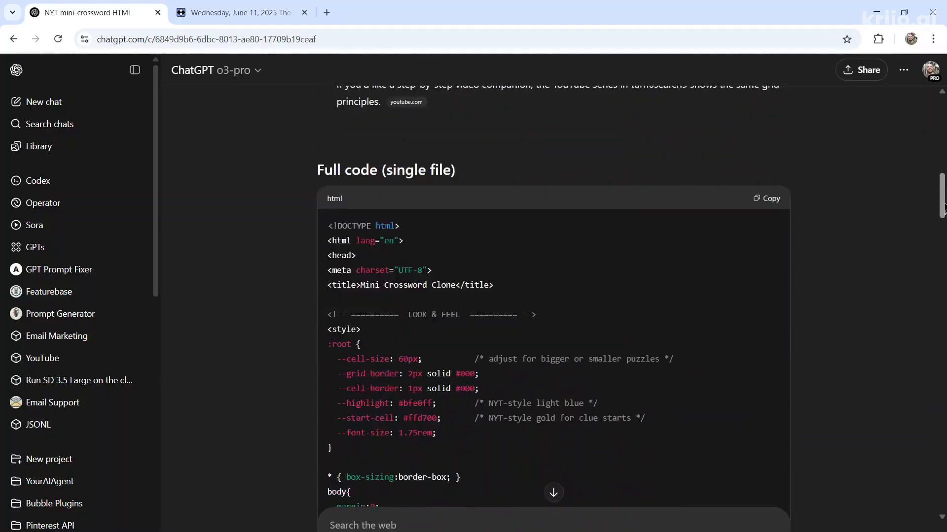
pyautogui.scroll(-3)
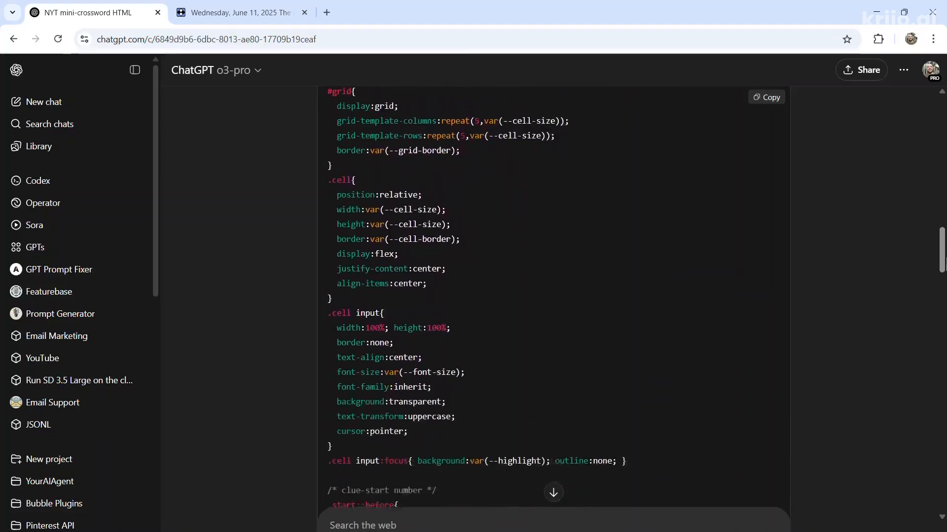
pyautogui.scroll(-3)
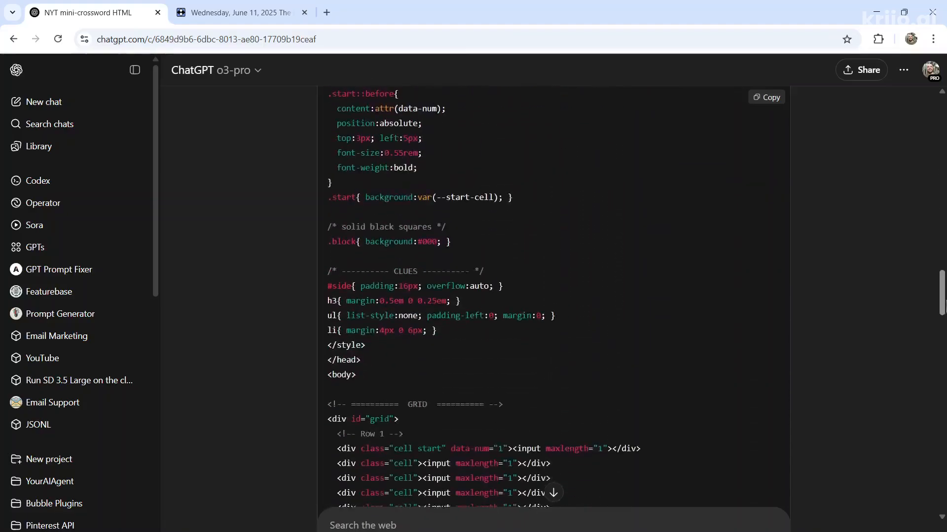
pyautogui.scroll(-3)
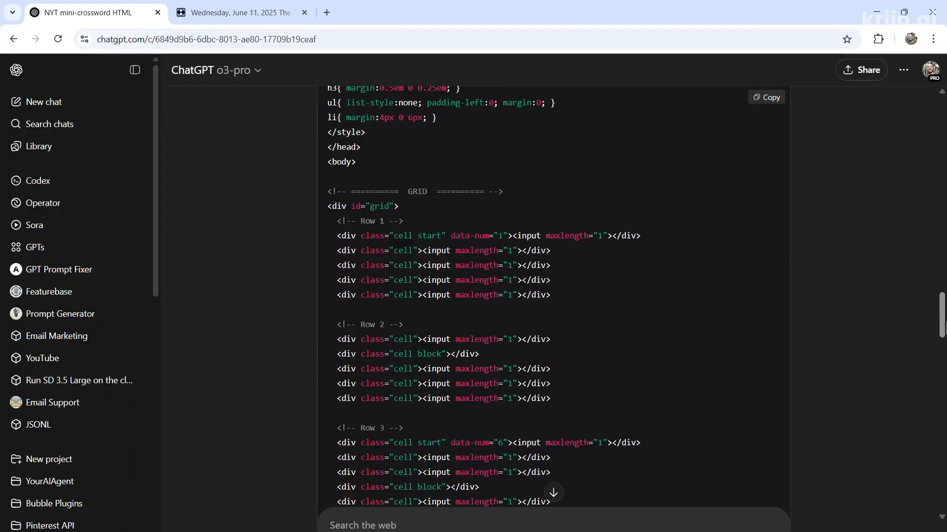
pyautogui.scroll(-3)
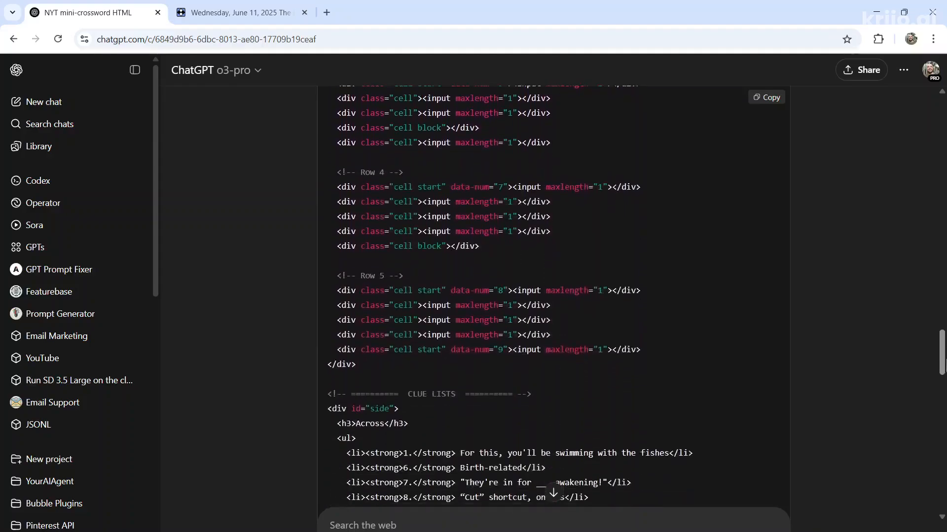
pyautogui.scroll(-3)
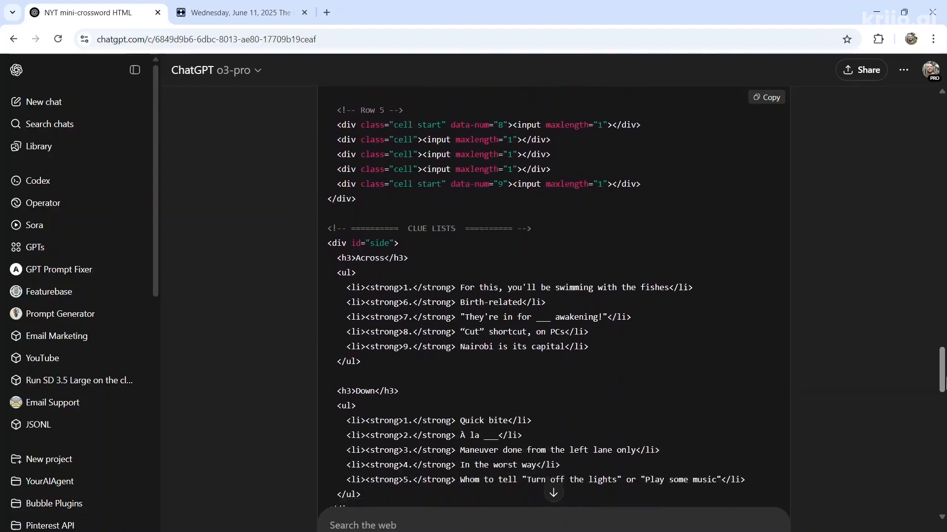
pyautogui.scroll(-3)
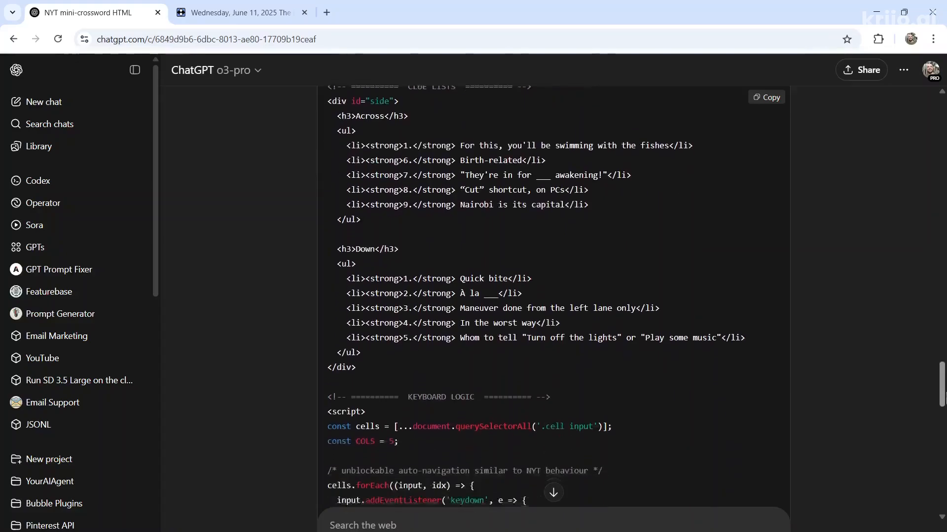
pyautogui.scroll(-3)
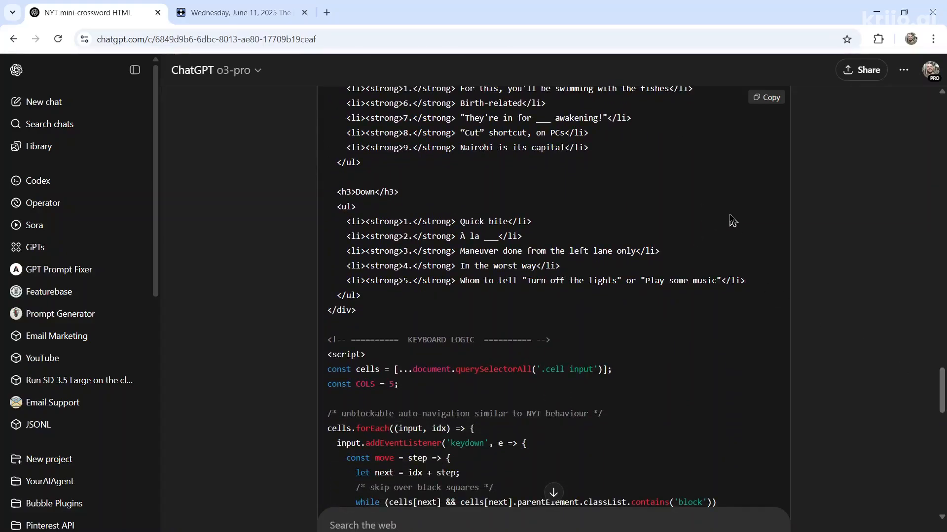
pyautogui.scroll(3)
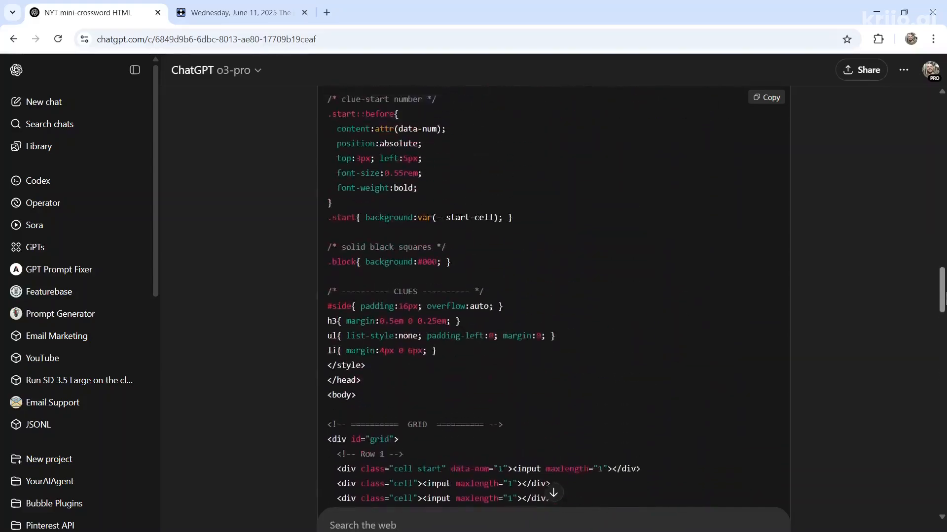
# - Save the crossword code from Notepad as mini-crossword.html on the Desktop
pyautogui.scroll(3)
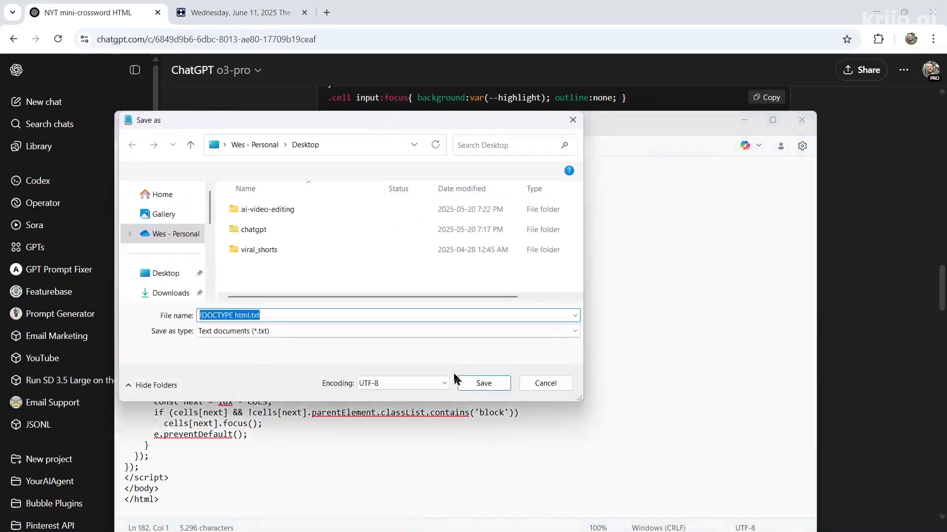
pyautogui.write('mini-cross')
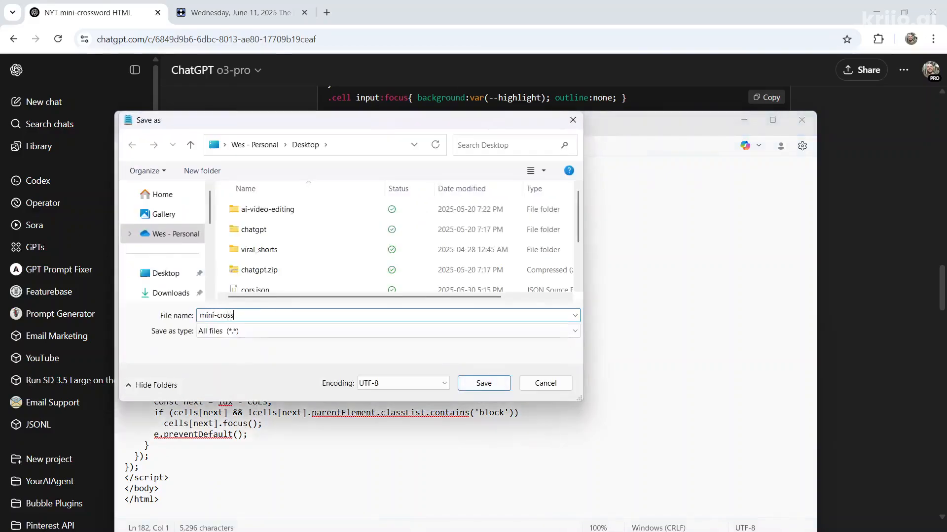
pyautogui.click(483, 383)
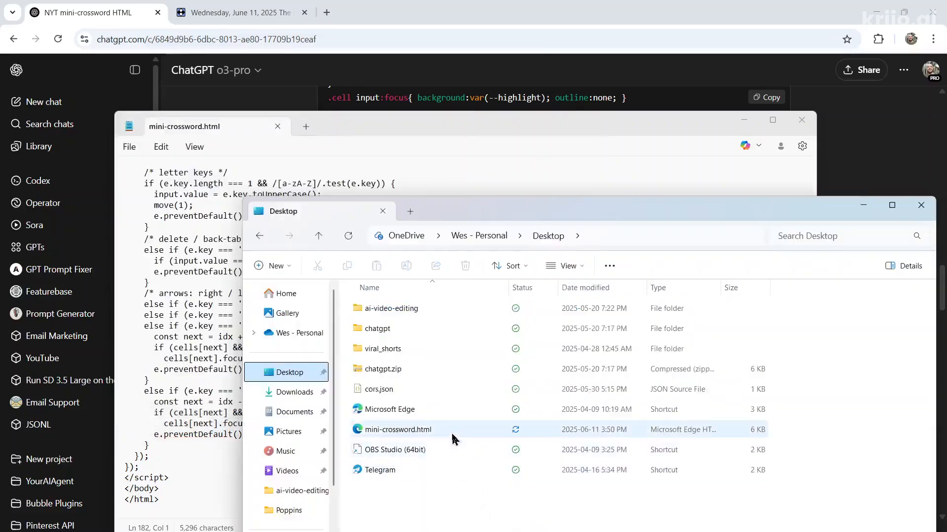
# - Open mini-crossword.html from the Desktop in Microsoft Edge
pyautogui.doubleClick(397, 428)
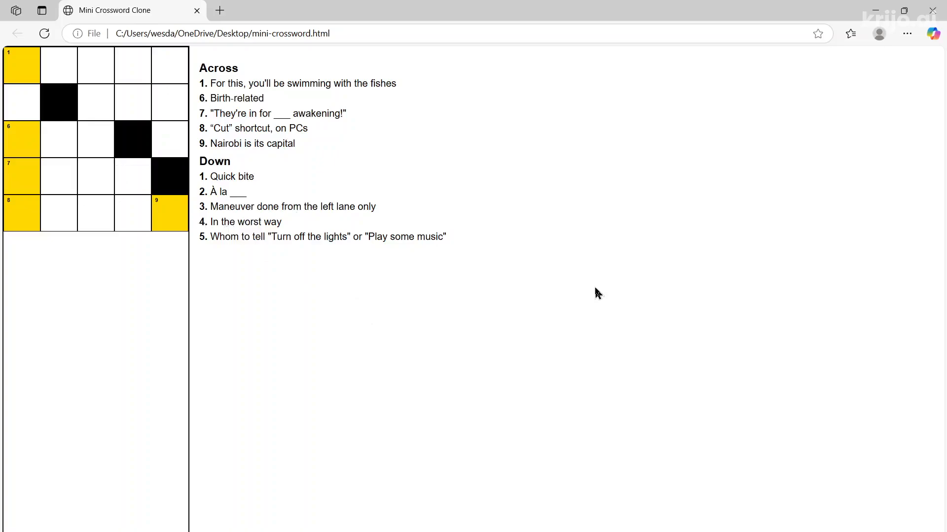
pyautogui.moveTo(505, 297)
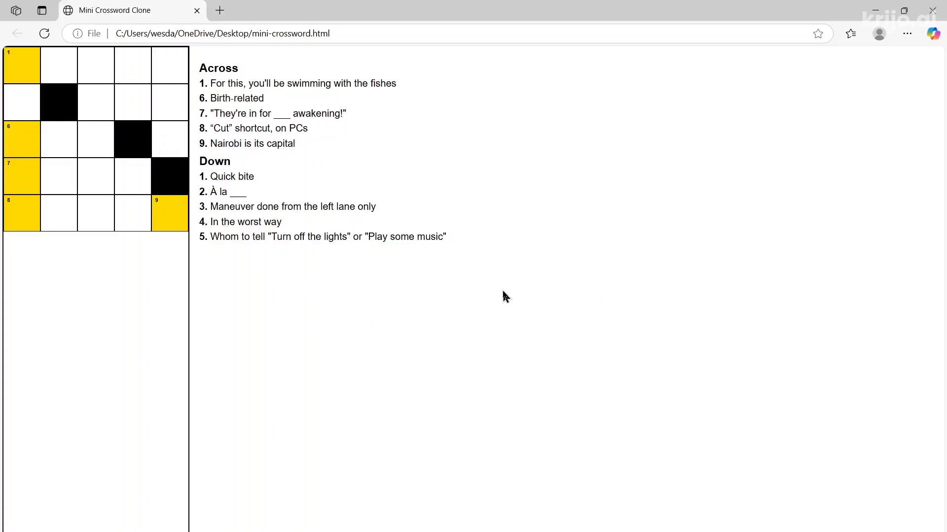
pyautogui.doubleClick(402, 236)
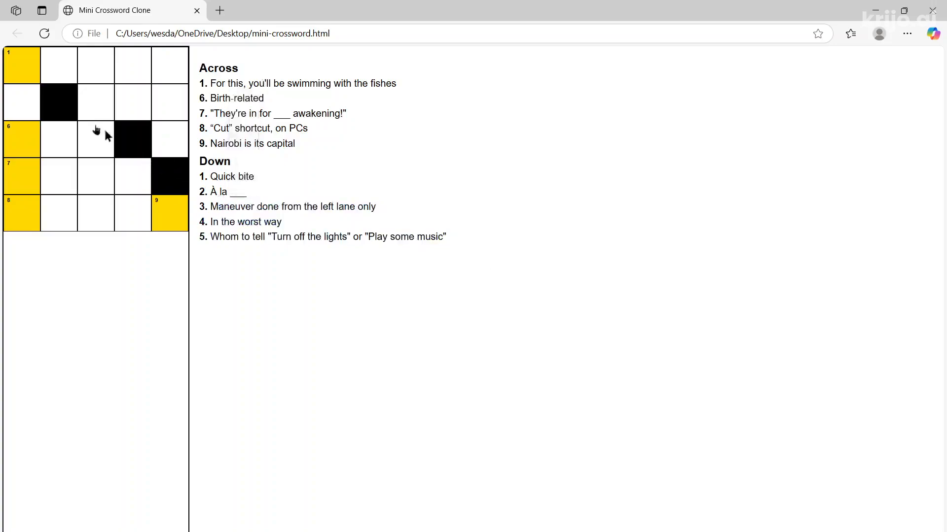
pyautogui.moveTo(114, 135)
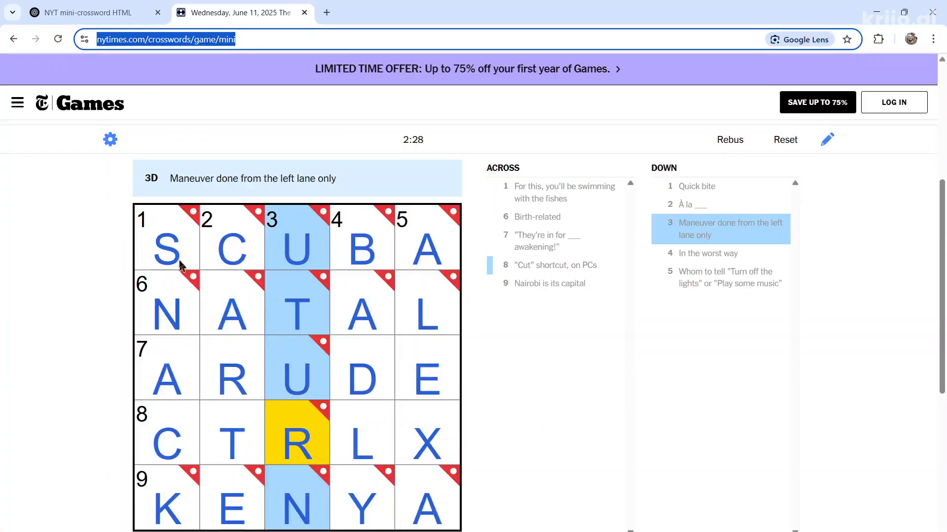
# - Fill the clone's top row with SCUBA
pyautogui.click(109, 11)
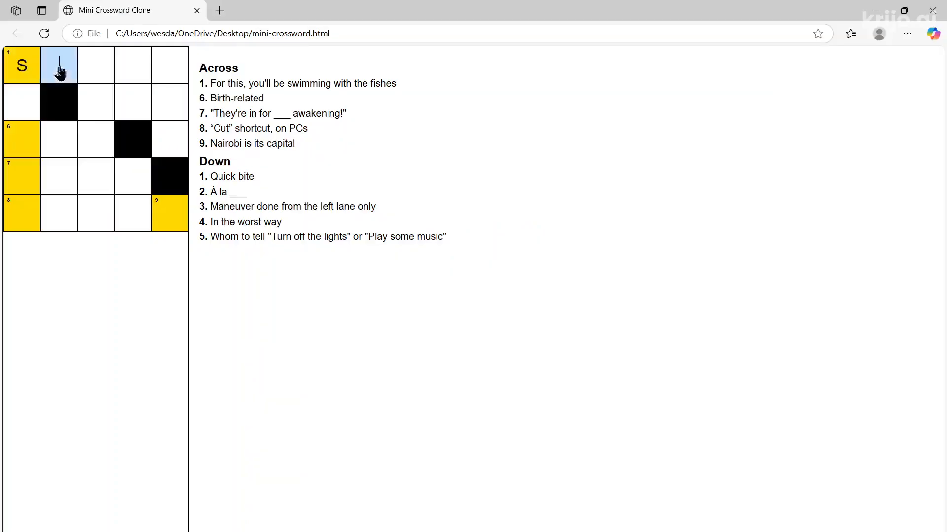
pyautogui.write('CUB')
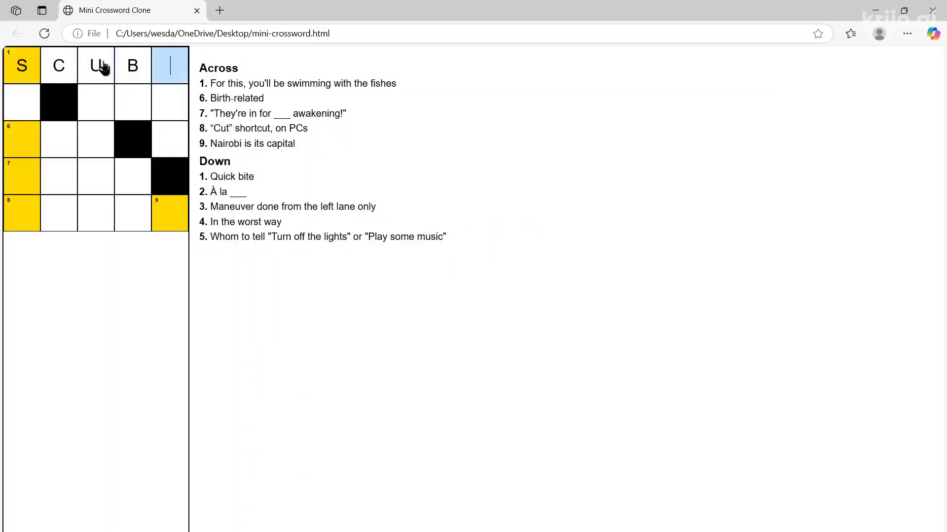
pyautogui.write('A')
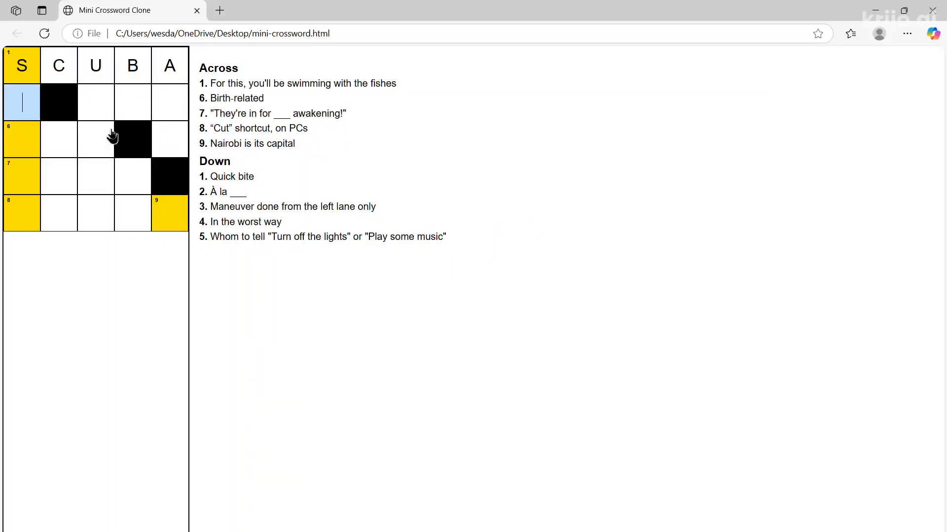
# - Enter NATAL in the clue 6 row to test the grid's input handling
pyautogui.click(58, 139)
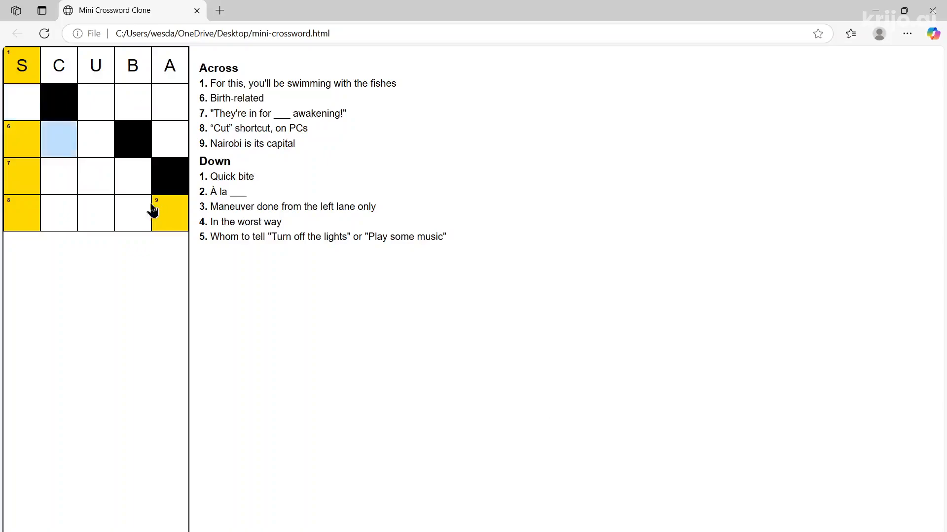
pyautogui.click(22, 102)
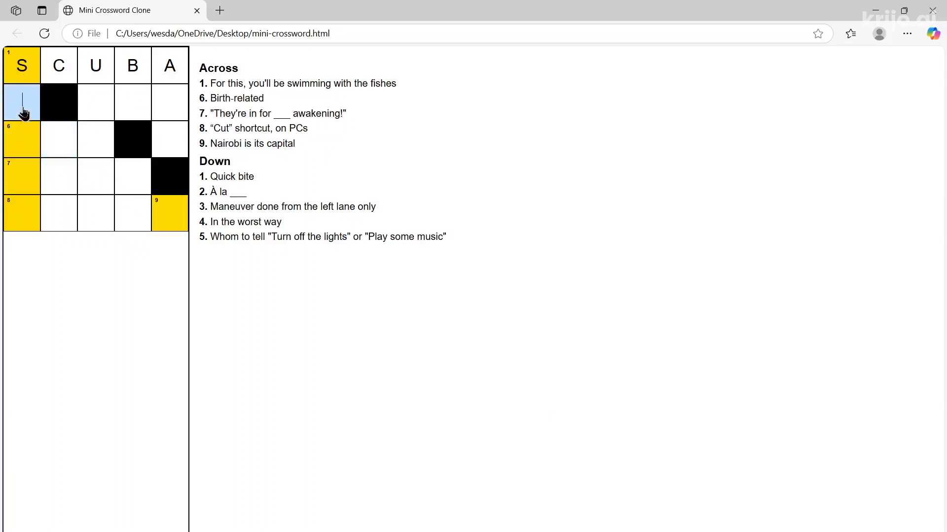
pyautogui.click(22, 139)
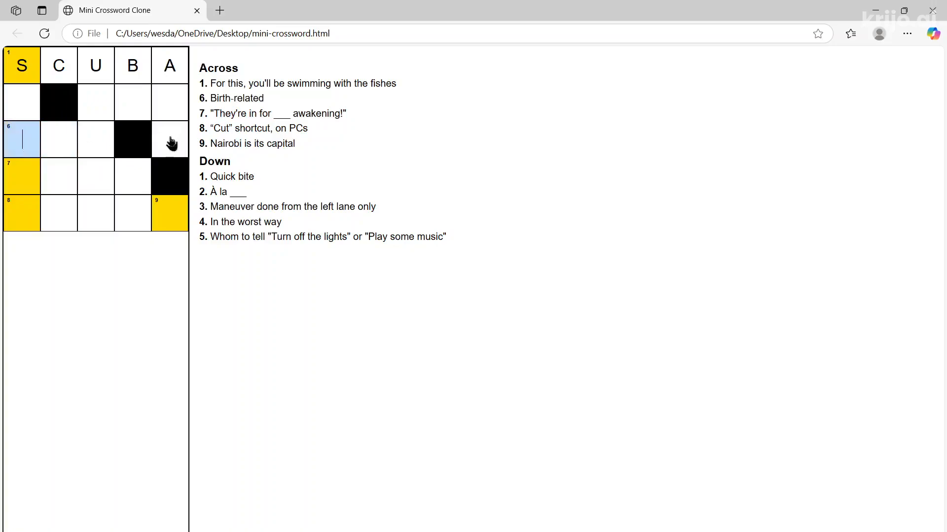
pyautogui.moveTo(77, 183)
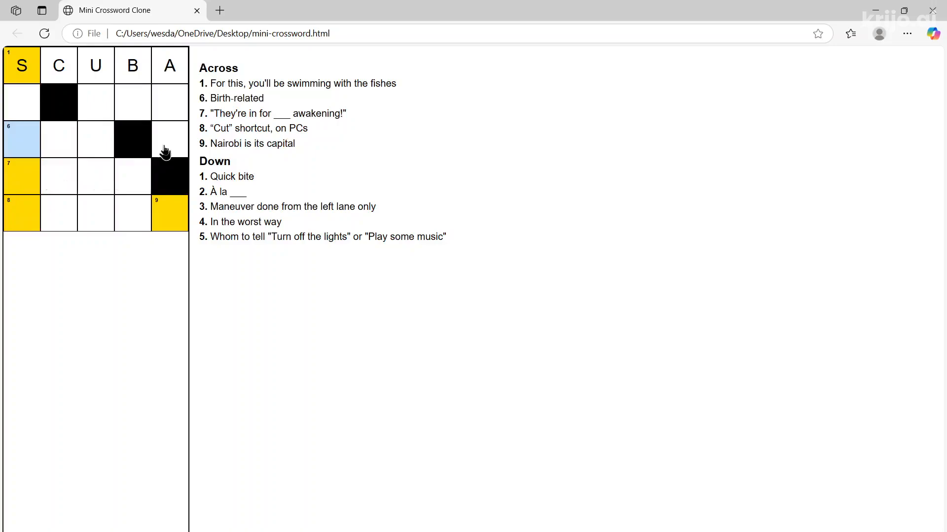
pyautogui.write('NATA')
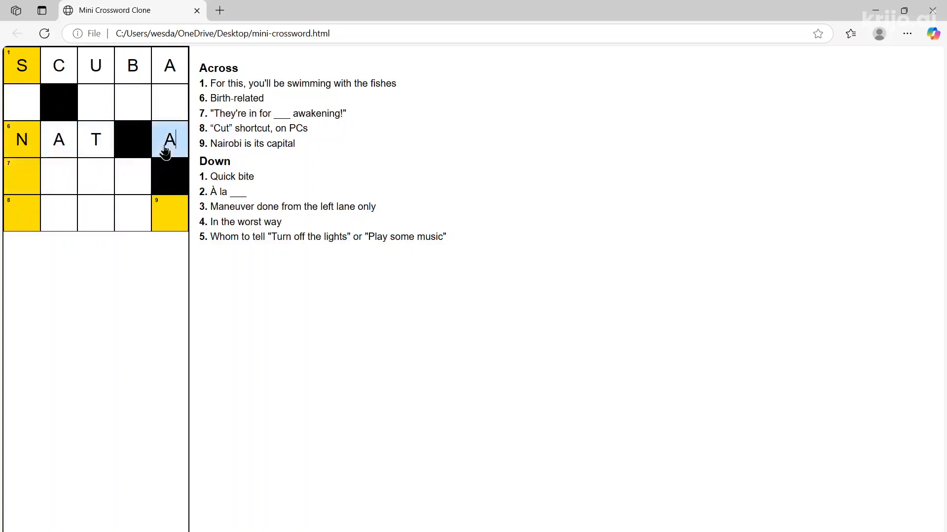
pyautogui.write('L')
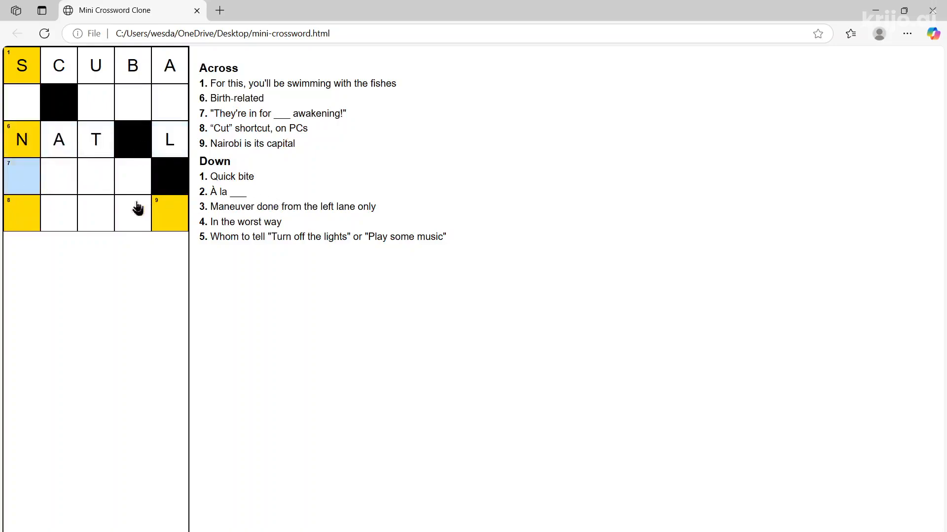
pyautogui.click(22, 177)
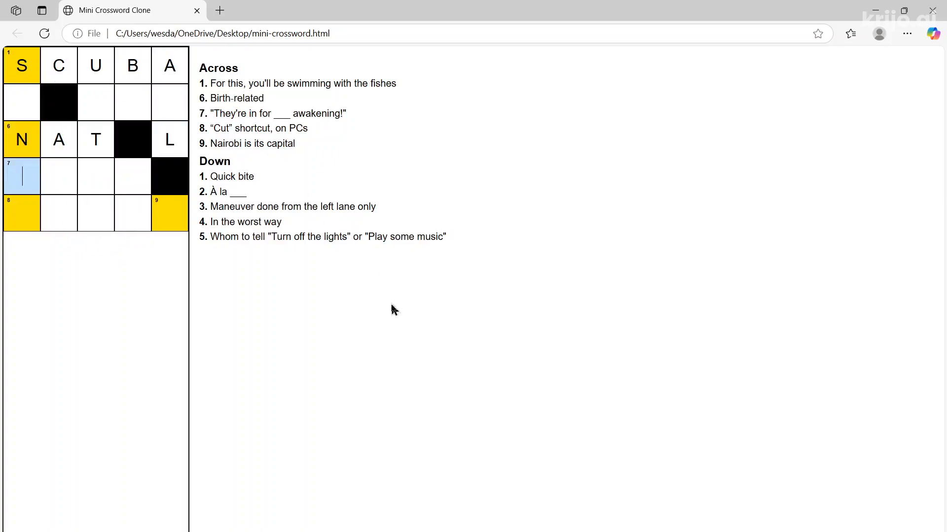
pyautogui.moveTo(644, 354)
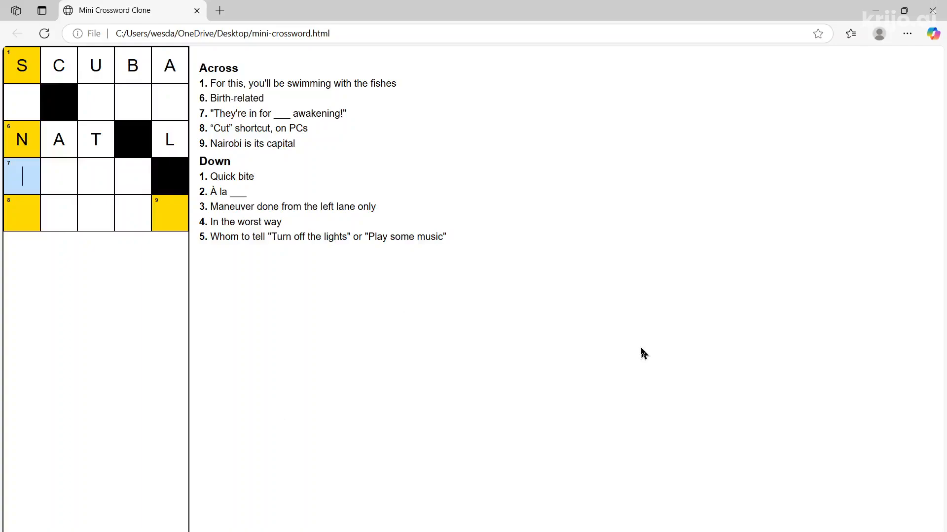
pyautogui.moveTo(538, 283)
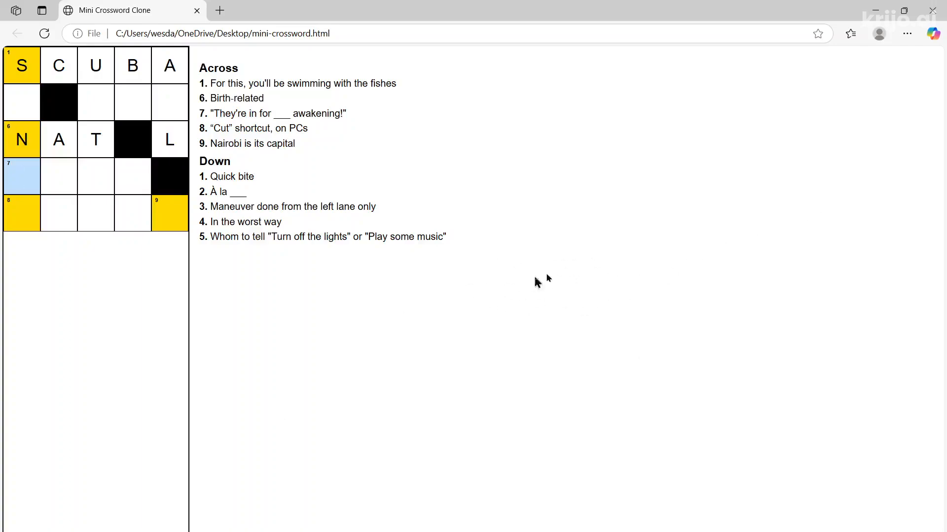
pyautogui.moveTo(521, 219)
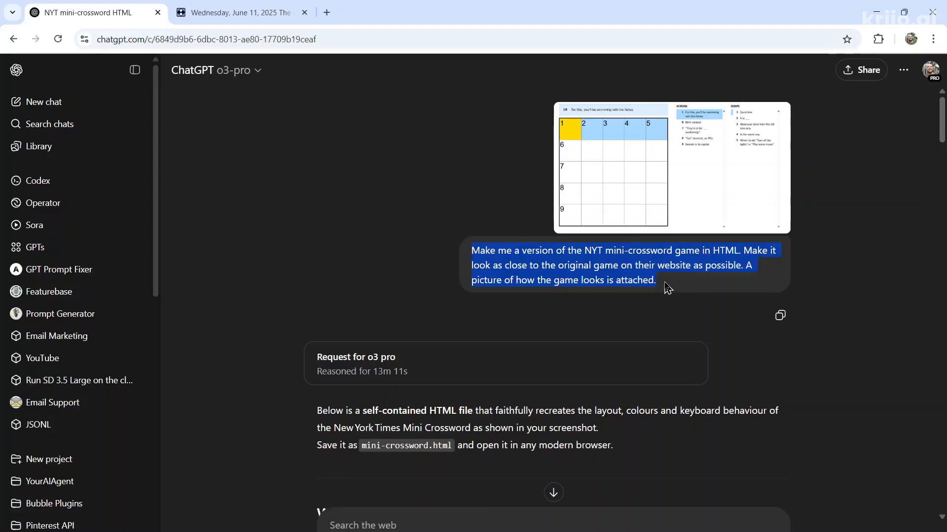
pyautogui.moveTo(213, 70)
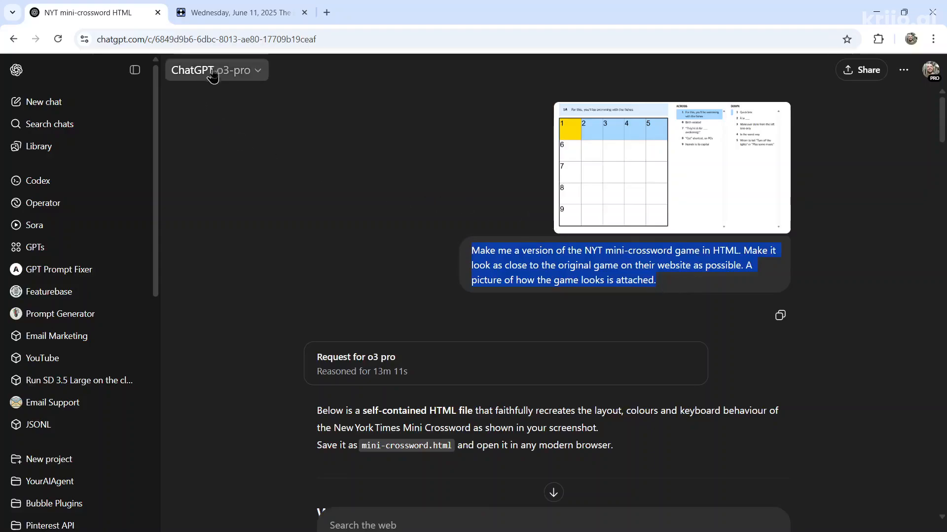
# - Send the same crossword prompt with screenshot to a new o3 chat with web search on
pyautogui.click(44, 101)
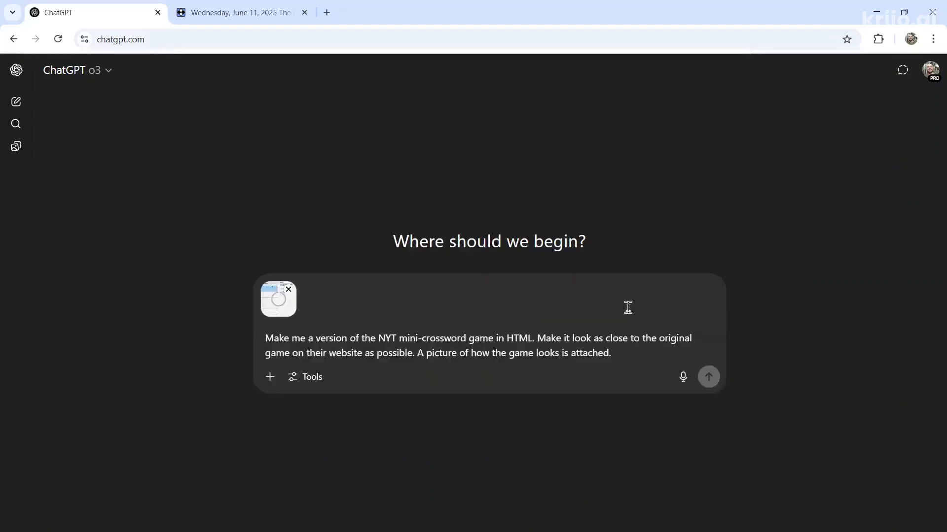
pyautogui.click(305, 377)
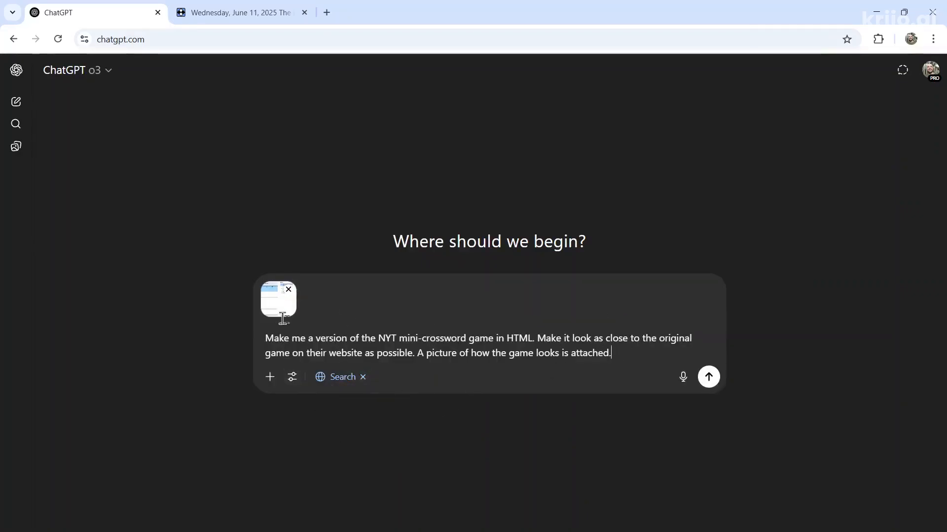
pyautogui.click(708, 376)
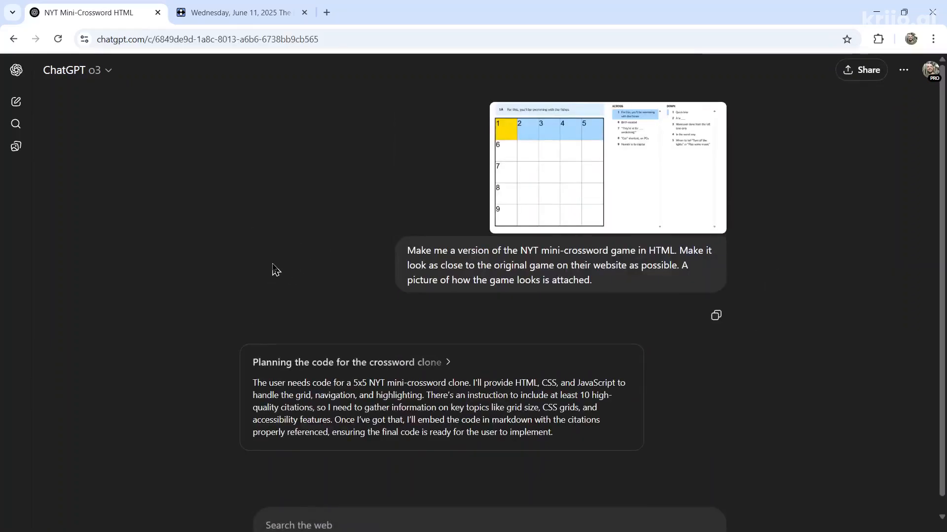
pyautogui.moveTo(279, 277)
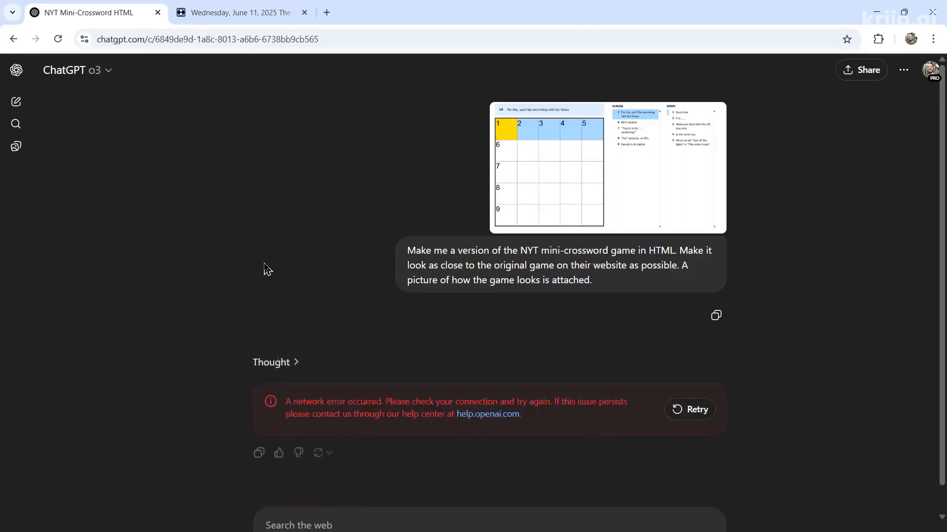
pyautogui.moveTo(696, 416)
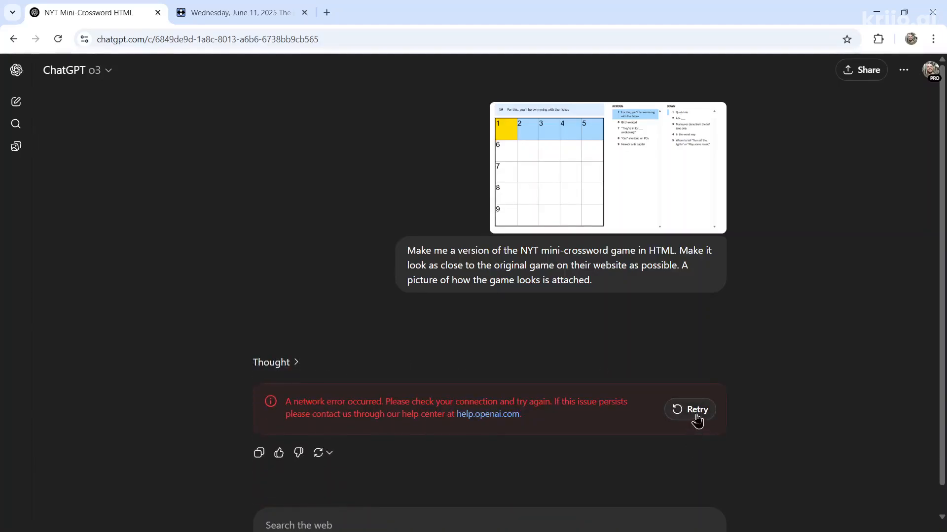
# - Retry o3's response, then save the regenerated crossword code as mini-crossword.html for viewing in Edge
pyautogui.click(689, 409)
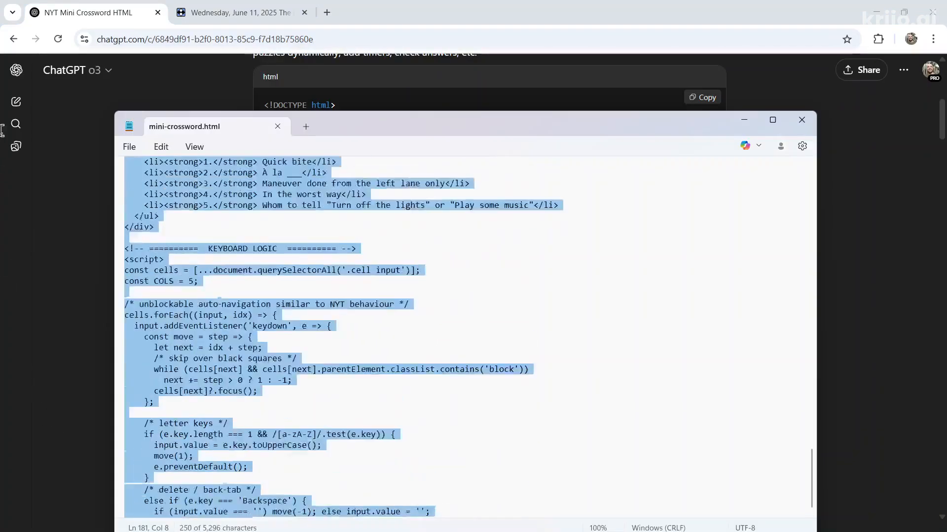
pyautogui.click(128, 147)
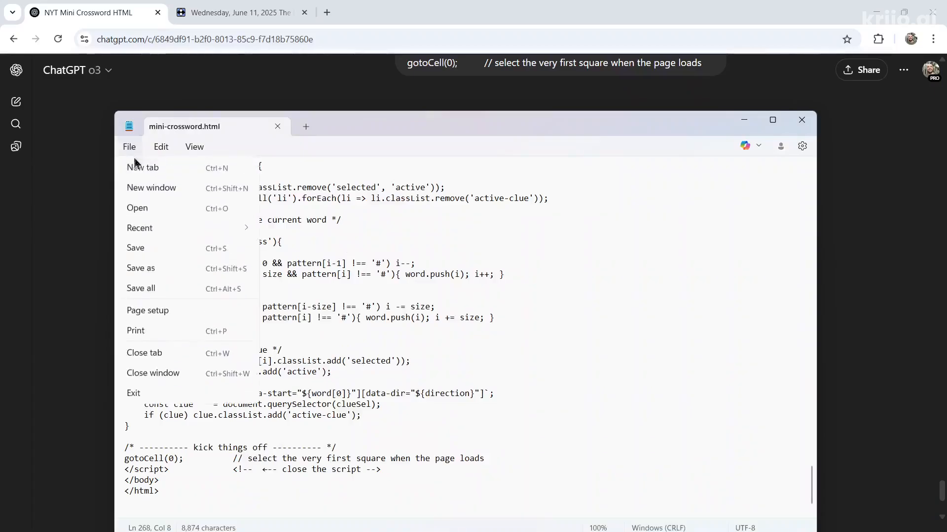
pyautogui.click(476, 475)
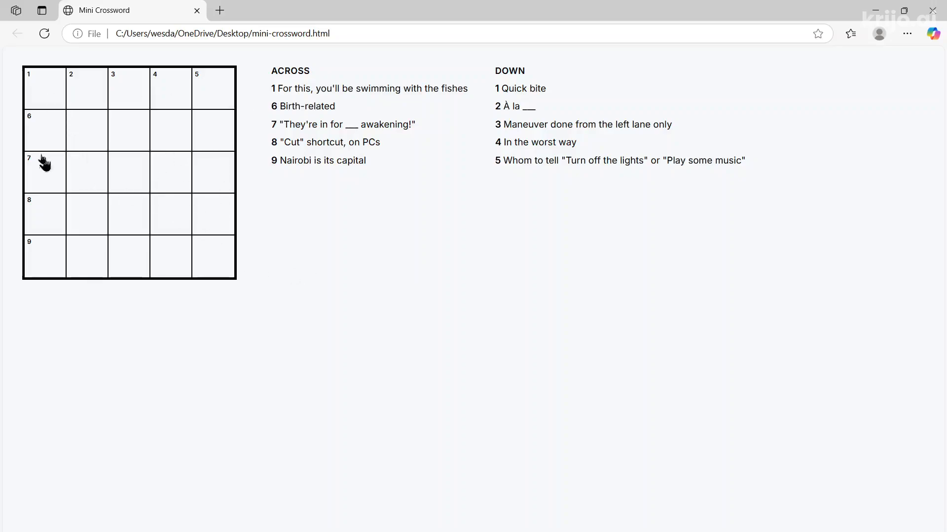
# - Enter SCUBA and NATAL into the grid's first rows, selecting squares across and down
pyautogui.click(128, 130)
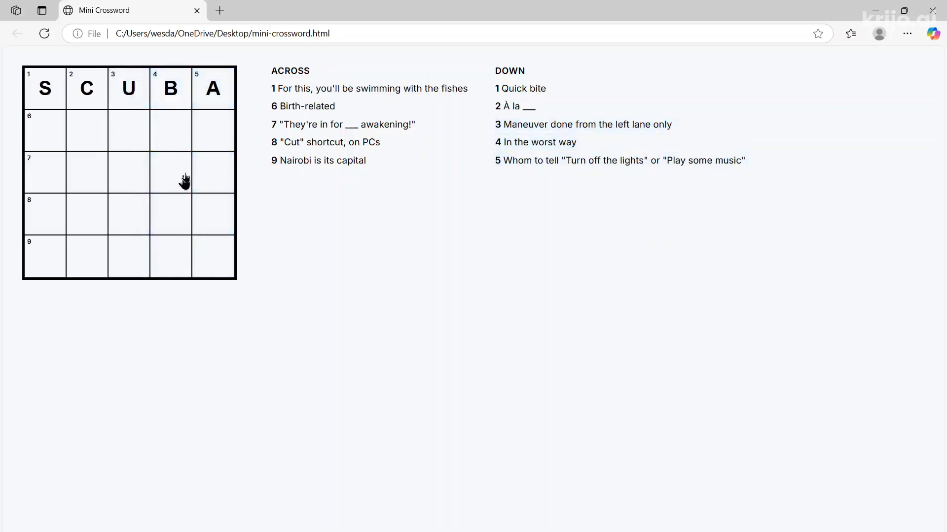
pyautogui.click(212, 131)
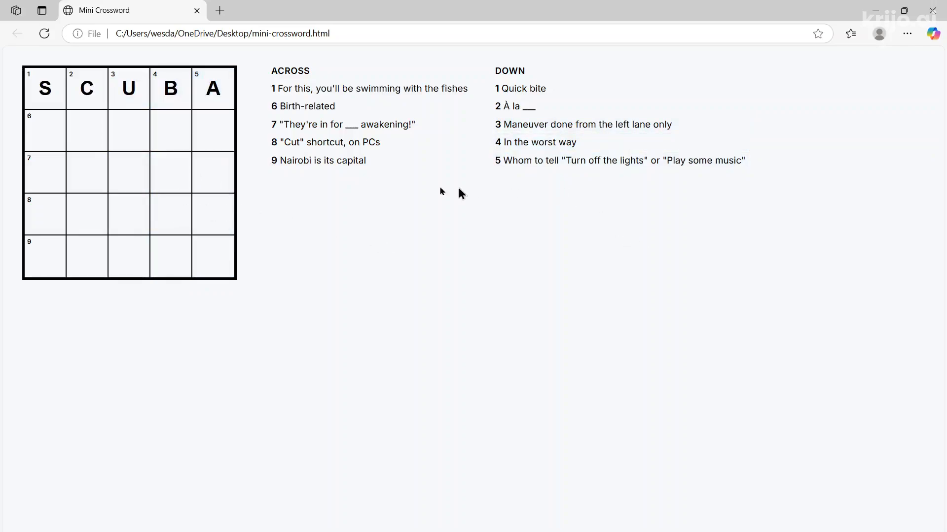
pyautogui.click(213, 172)
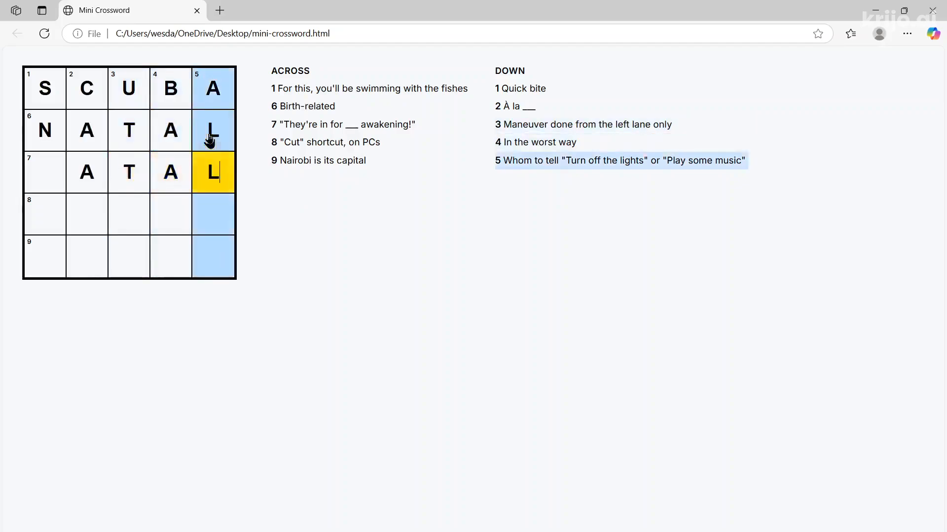
pyautogui.click(213, 171)
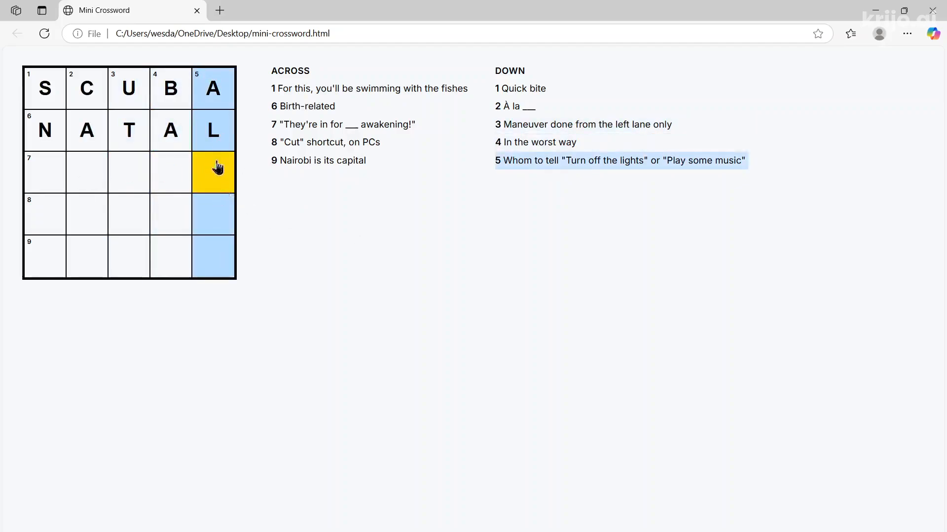
# - Enter CTRL in the 8 Across row while testing square-to-square navigation
pyautogui.click(43, 257)
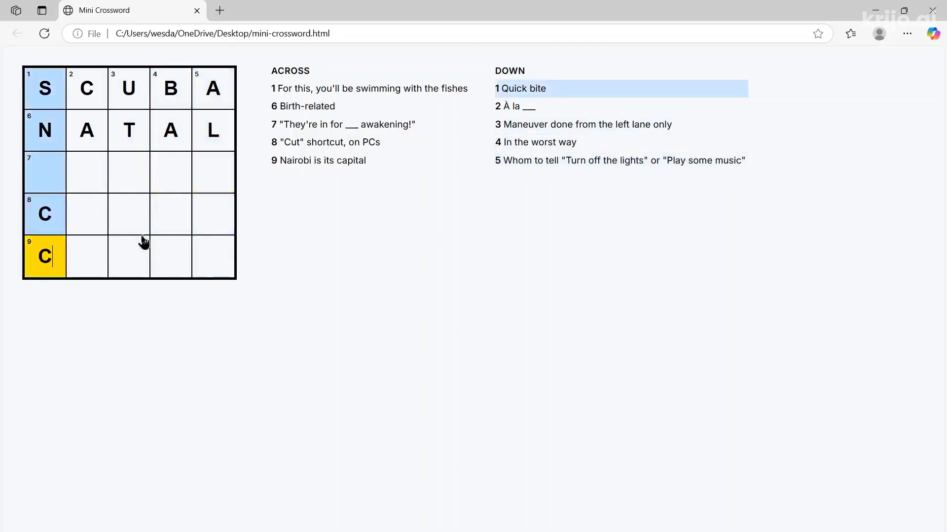
pyautogui.click(87, 214)
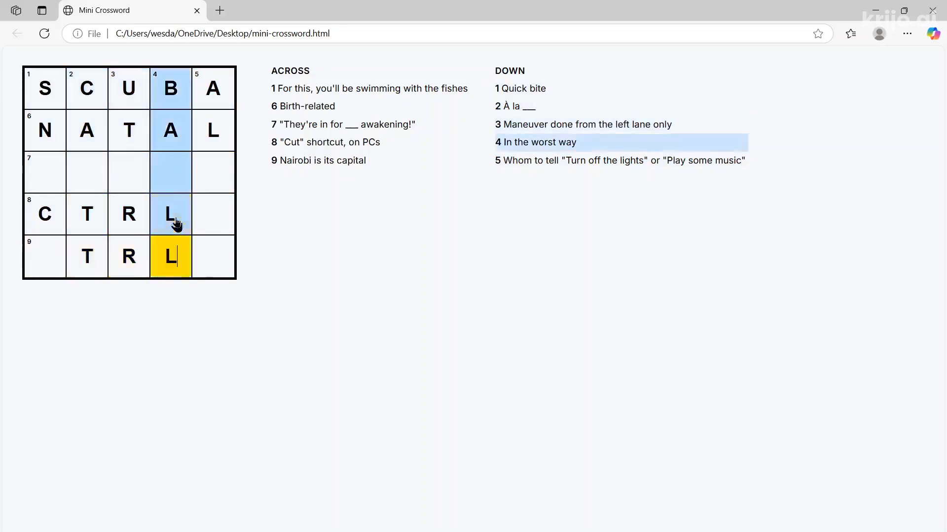
pyautogui.click(87, 256)
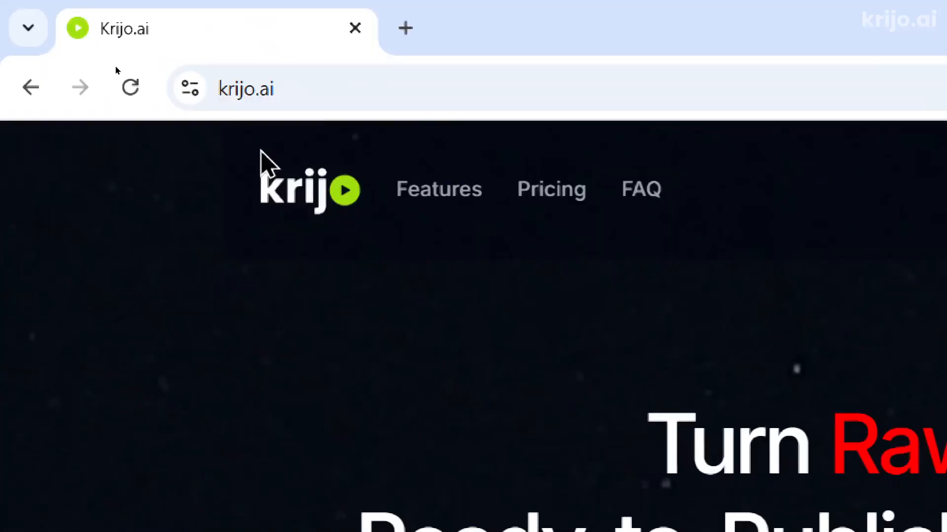
# - Scroll the Krijo.ai homepage down to the Feature Highlights section
pyautogui.scroll(-3)
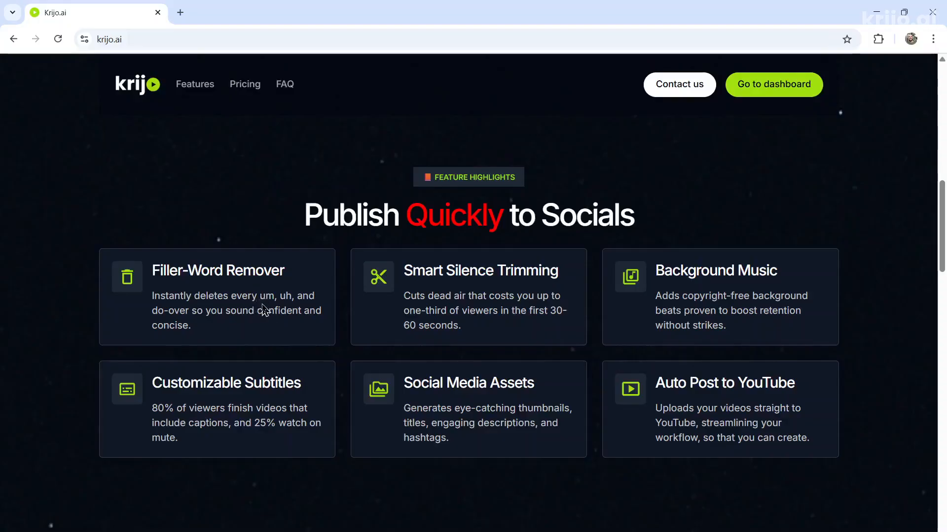
pyautogui.moveTo(487, 306)
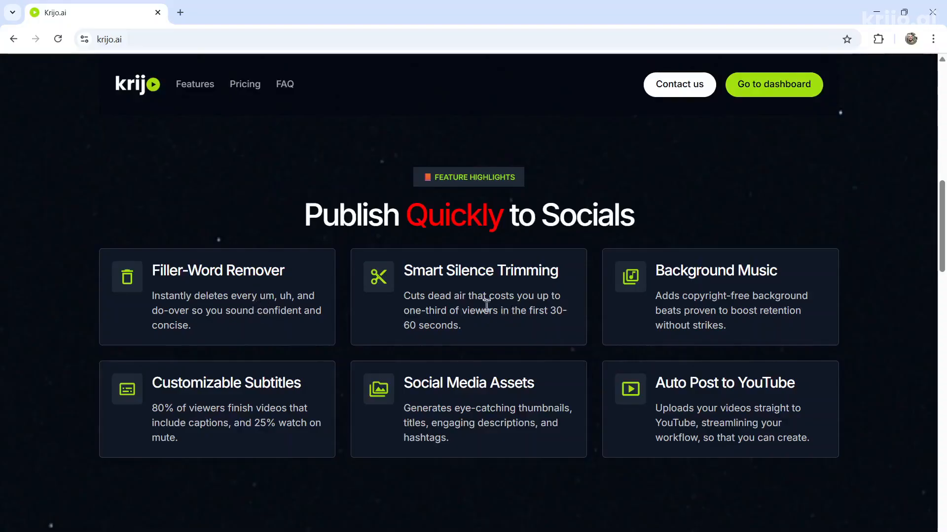
pyautogui.moveTo(770, 302)
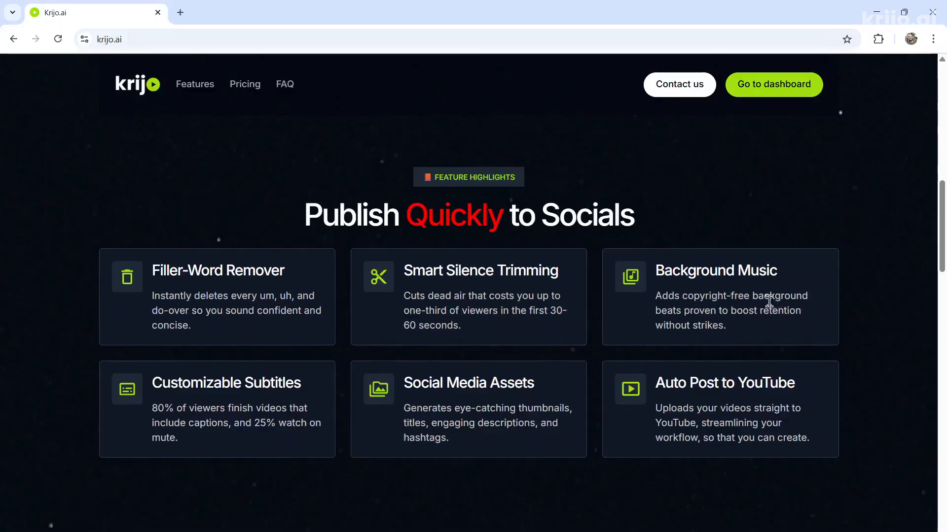
pyautogui.moveTo(275, 407)
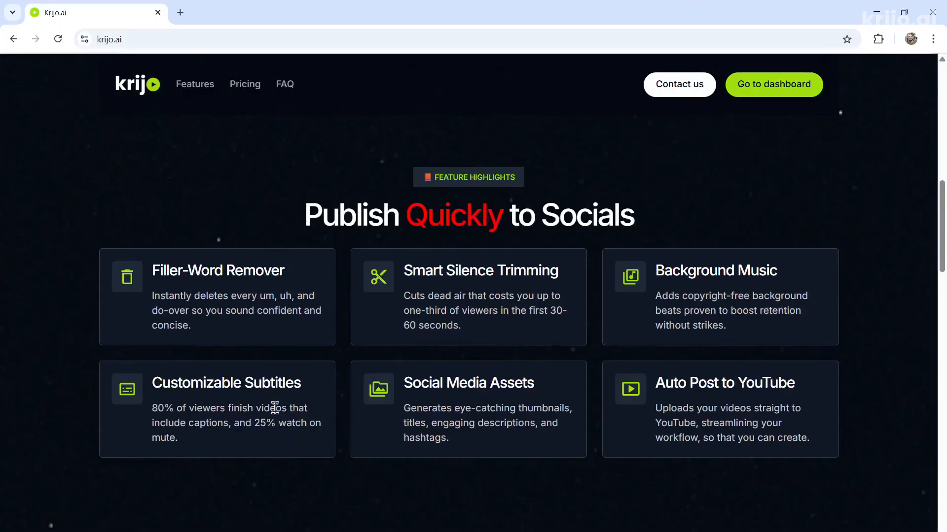
pyautogui.moveTo(424, 461)
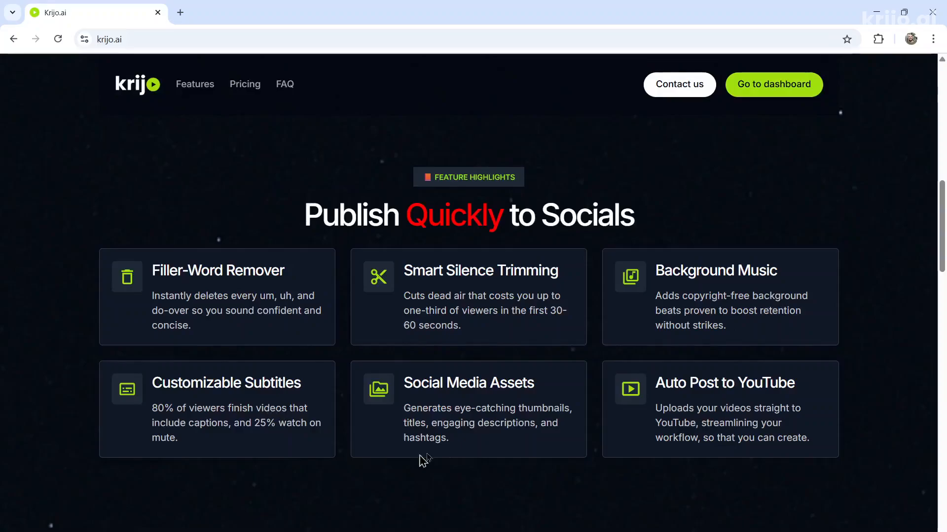
pyautogui.moveTo(500, 423)
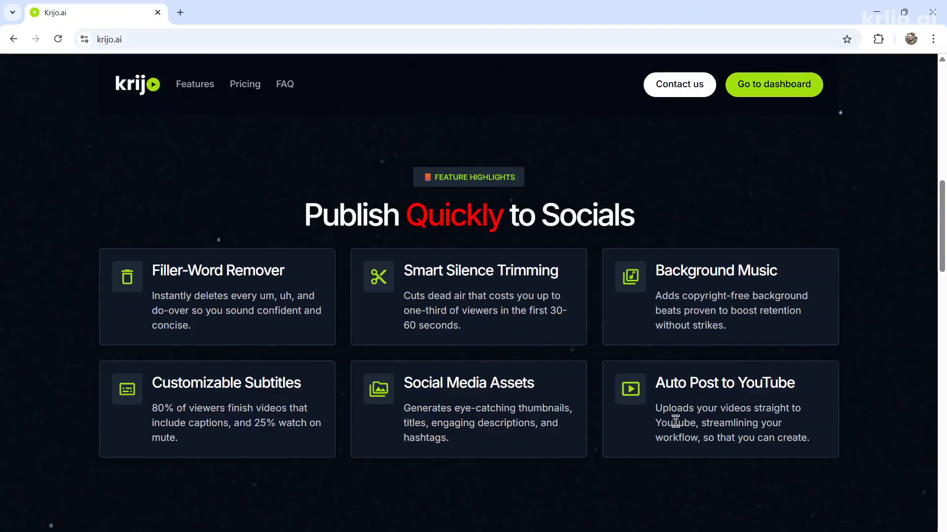
pyautogui.moveTo(697, 401)
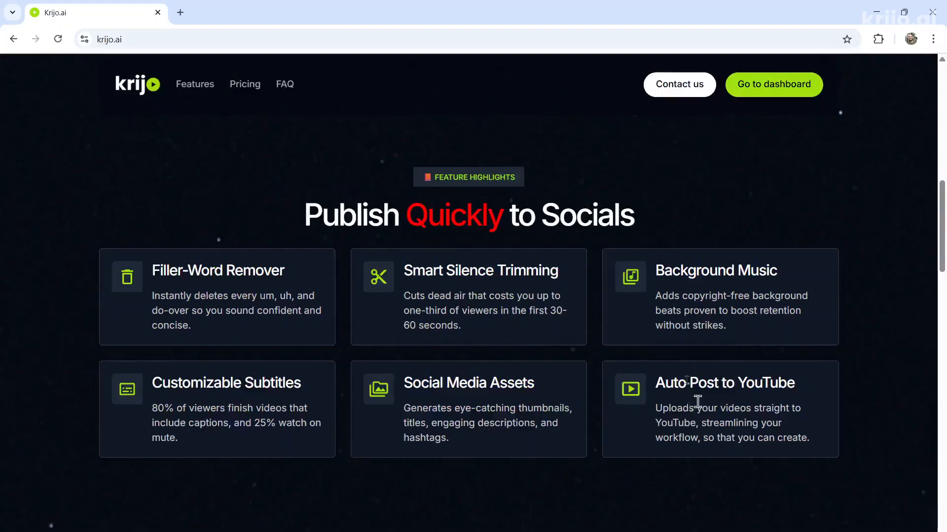
pyautogui.click(773, 84)
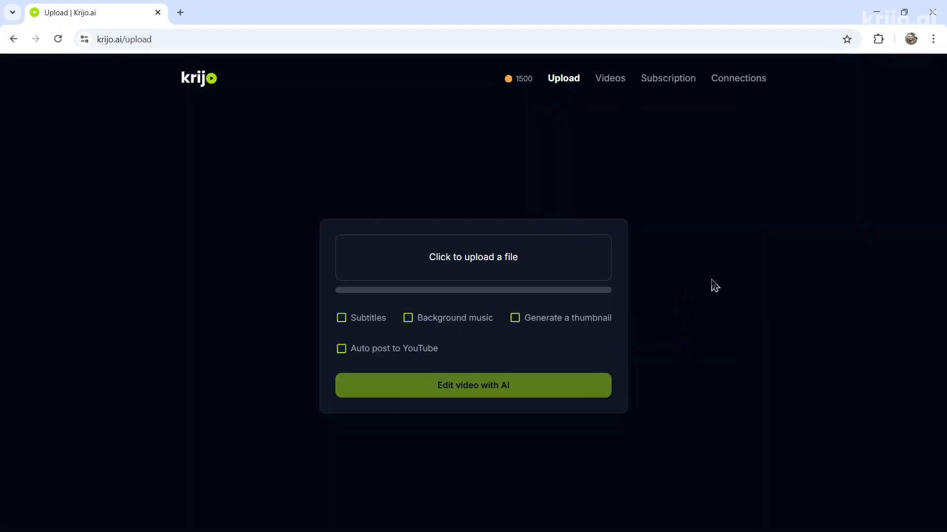
pyautogui.click(473, 258)
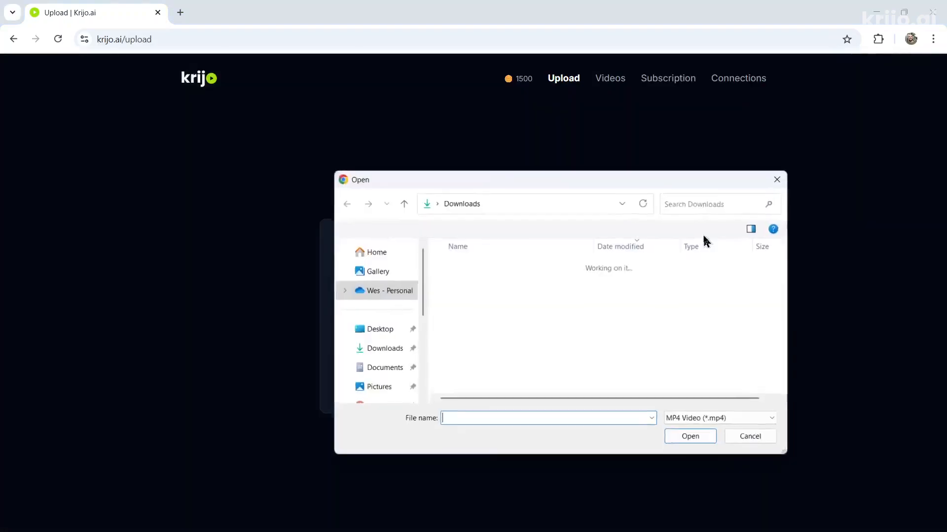
pyautogui.click(373, 327)
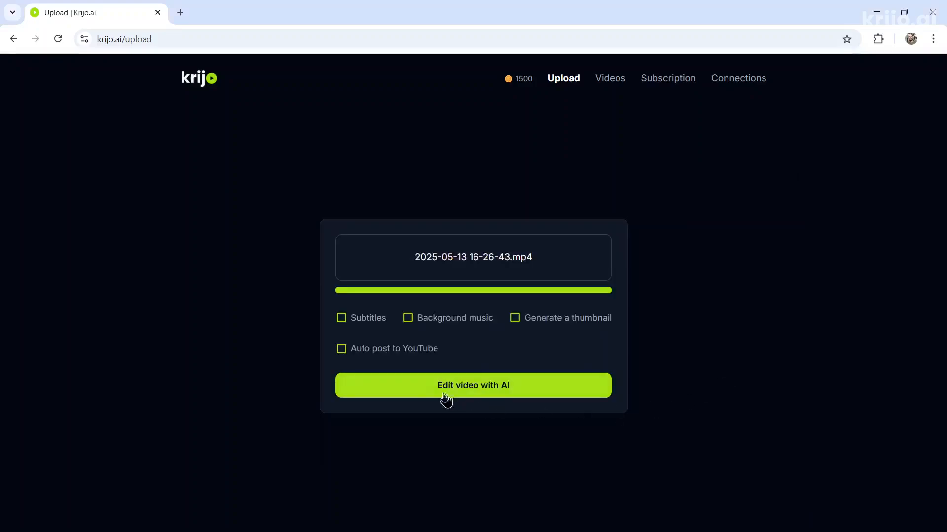
pyautogui.click(340, 318)
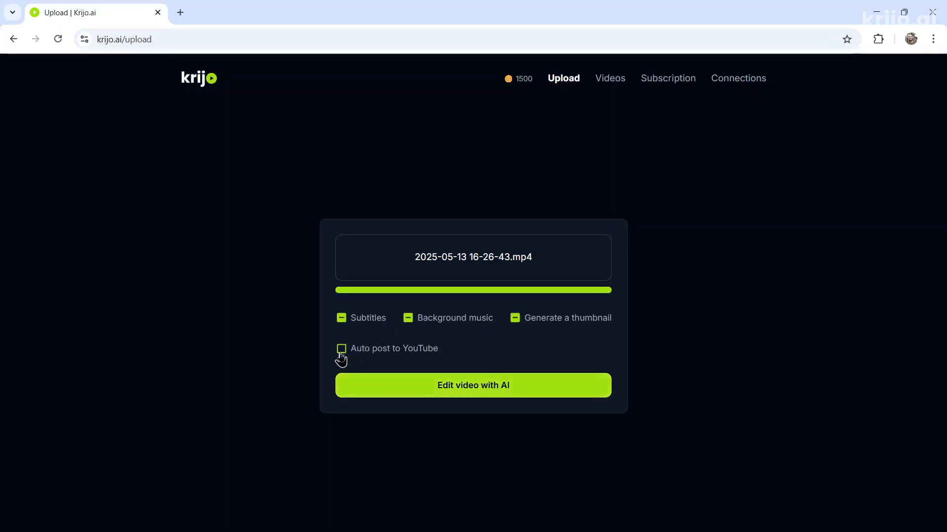
pyautogui.click(340, 348)
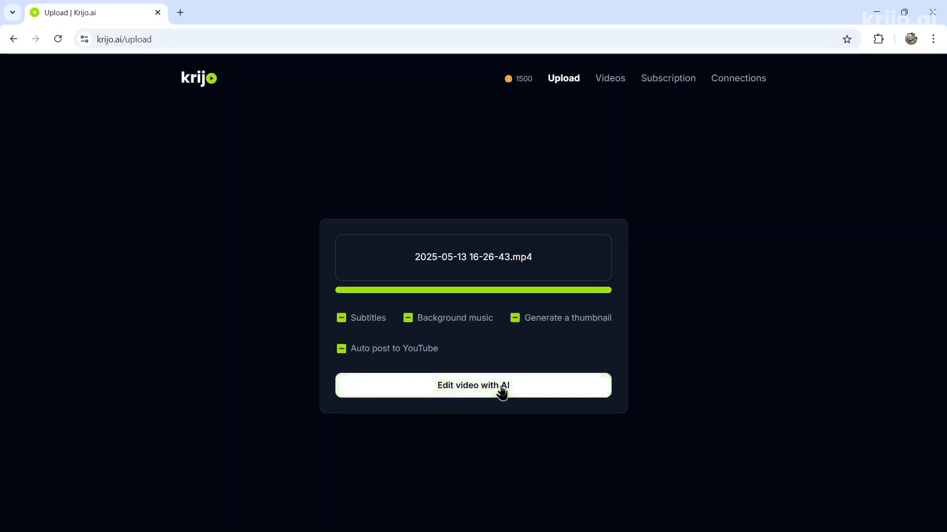
pyautogui.moveTo(696, 356)
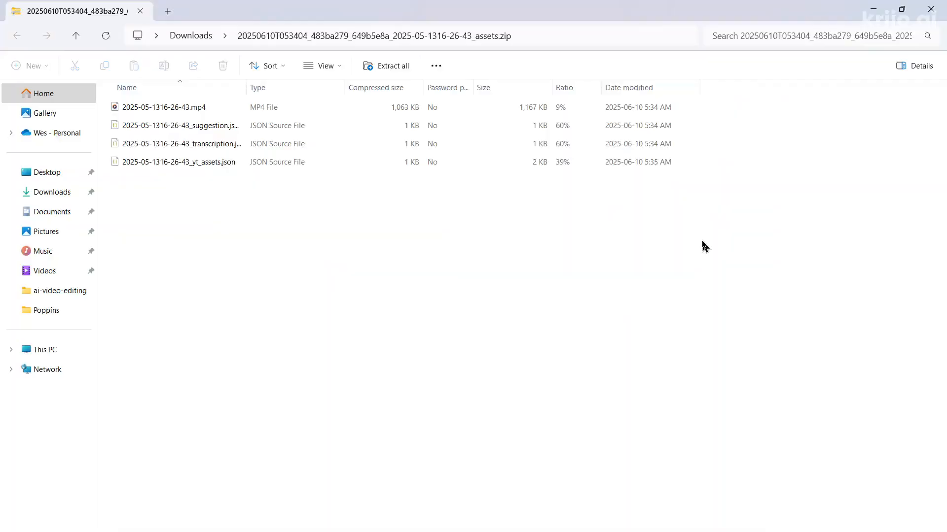
# - View yt_assets.json from the downloaded assets zip, showing the Socrates title and hashtags
pyautogui.click(164, 106)
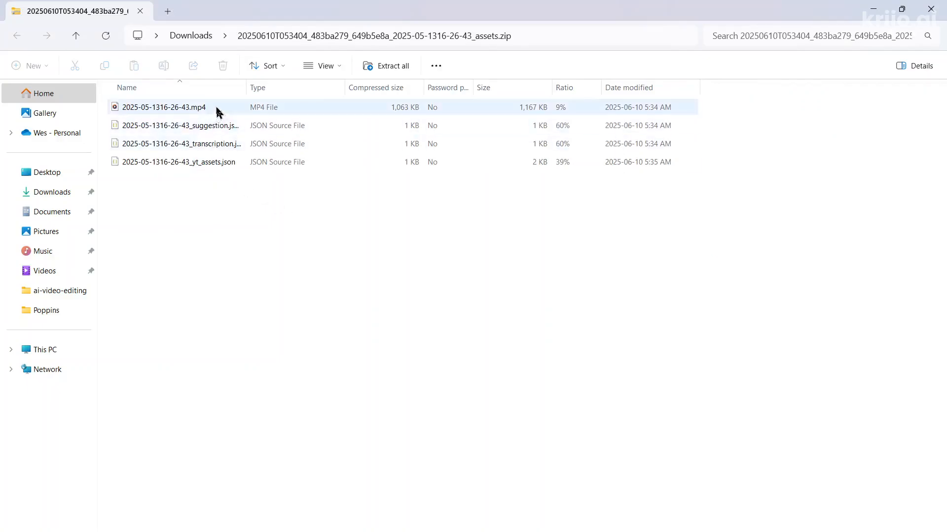
pyautogui.click(179, 162)
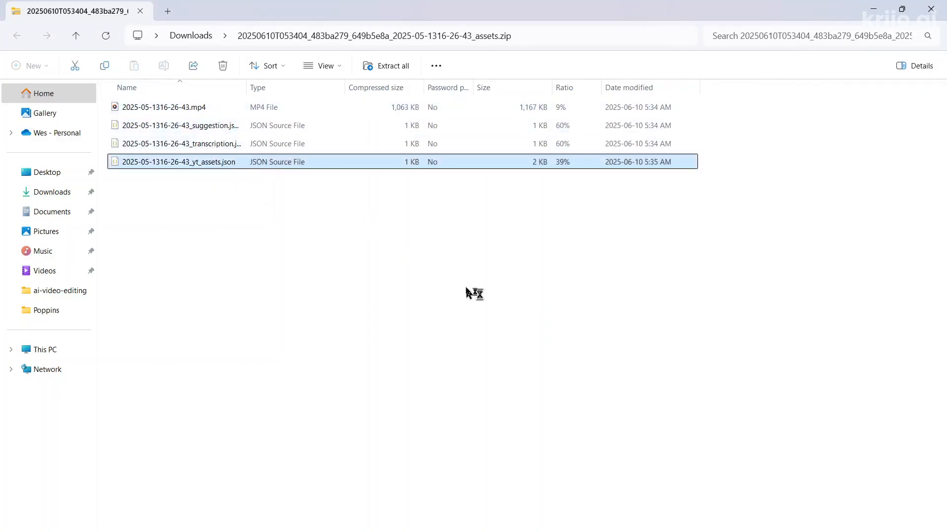
pyautogui.doubleClick(179, 162)
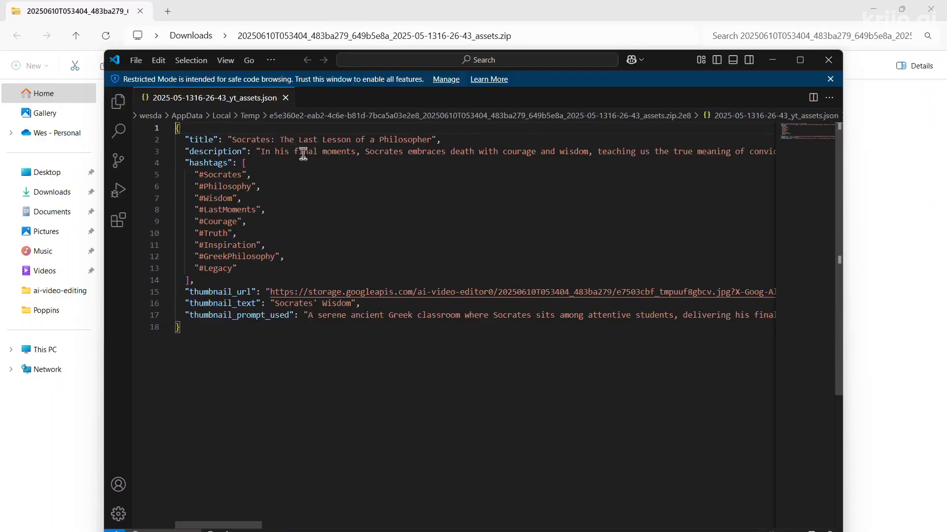
pyautogui.moveTo(572, 281)
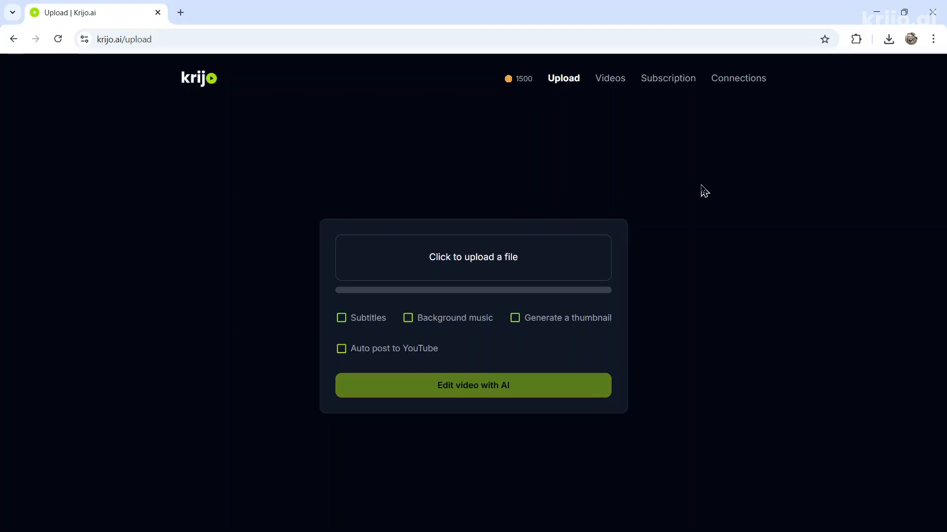
pyautogui.moveTo(708, 276)
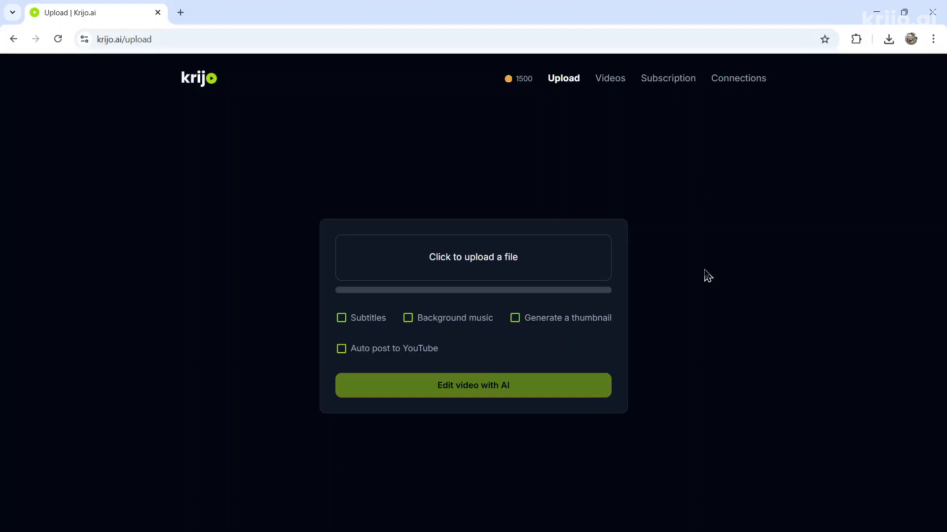